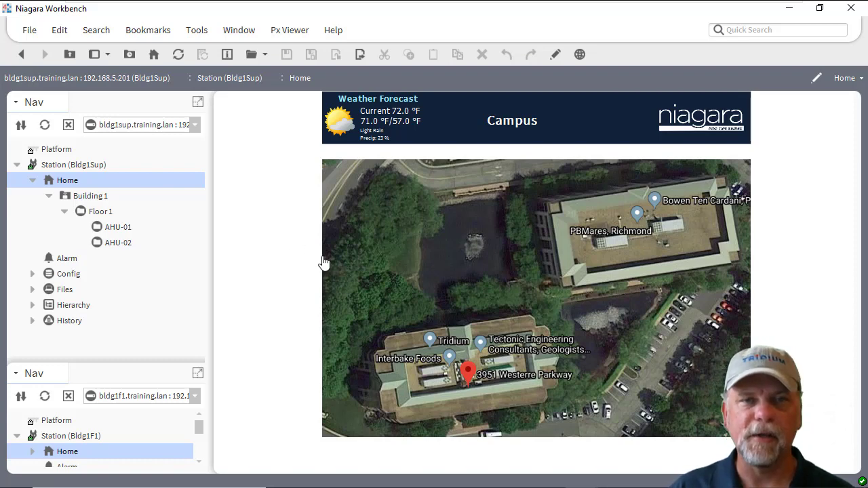
mouse_move(94, 198)
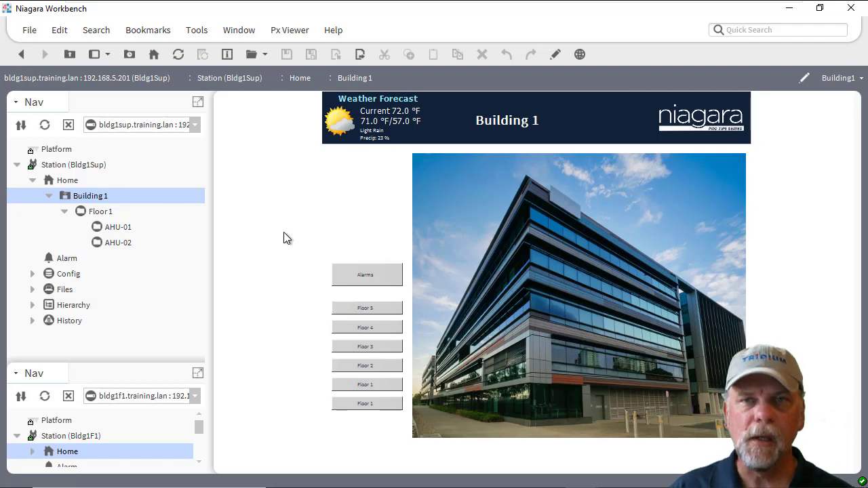
mouse_move(78, 236)
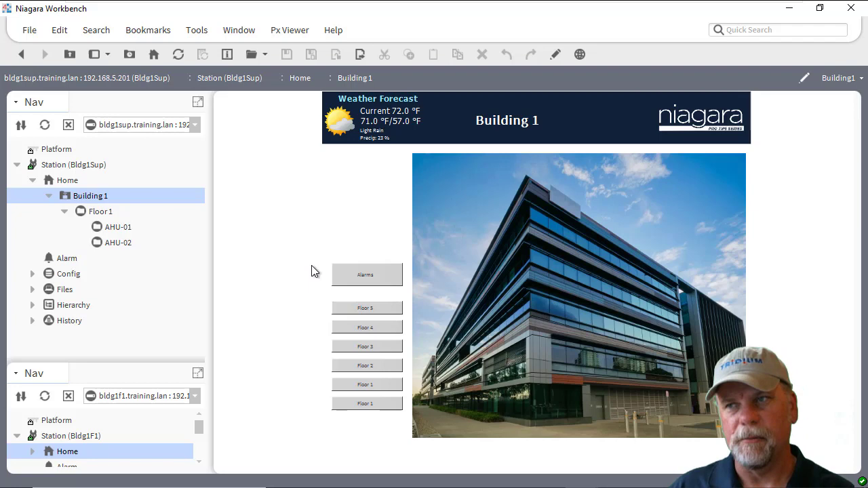
mouse_move(148, 225)
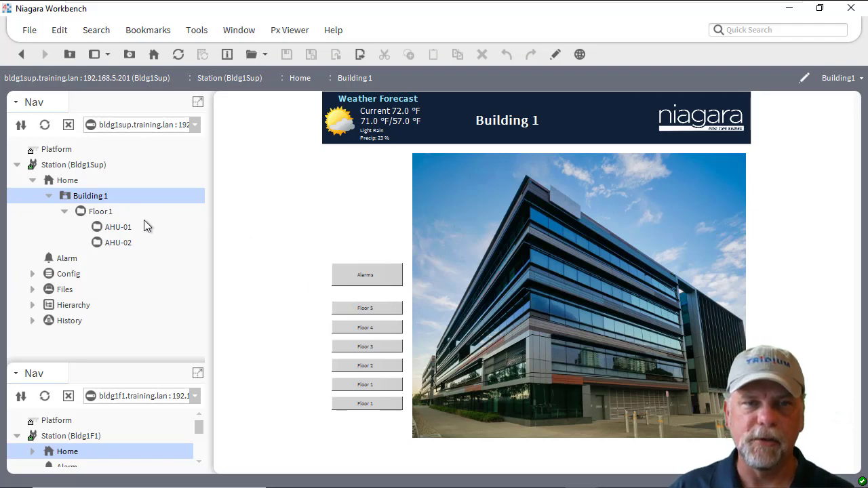
Expand Config > Drivers > NiagaraNetwork > Building 1 to reach the Bldg1F1 station's contents
click(49, 195)
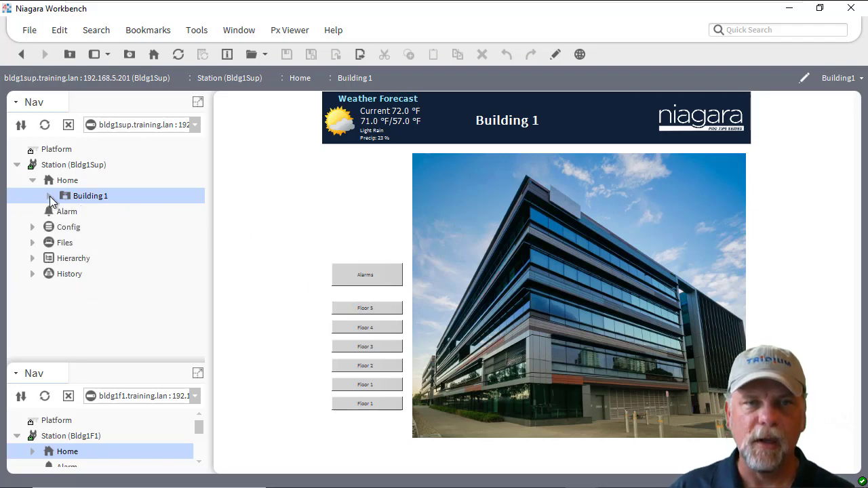
click(33, 227)
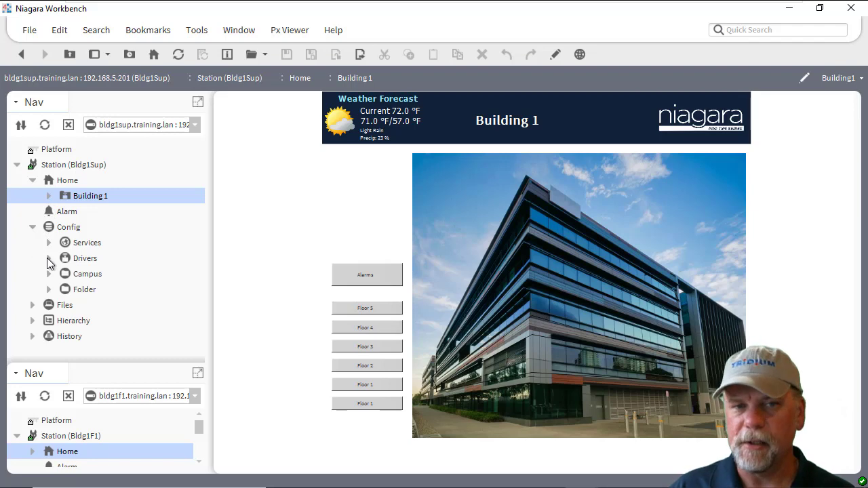
click(49, 258)
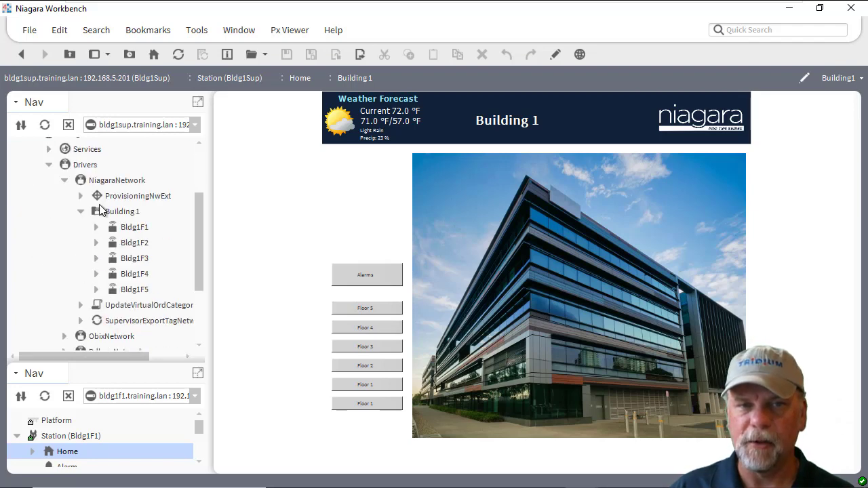
click(121, 212)
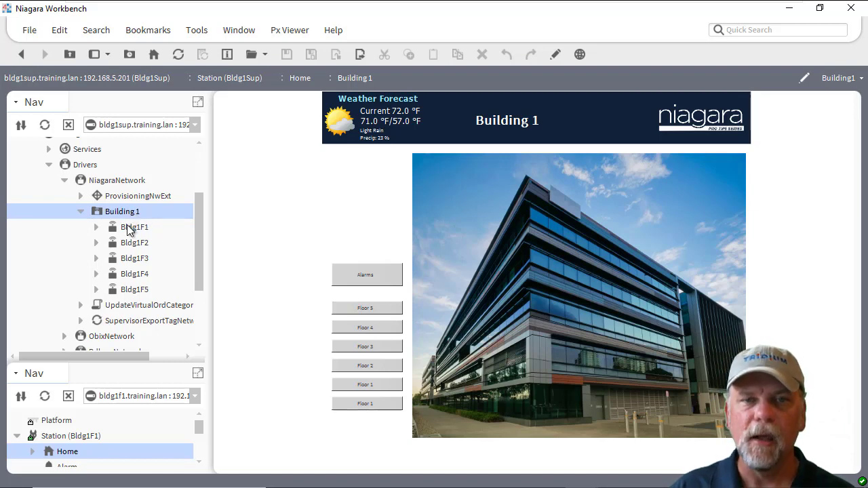
click(97, 227)
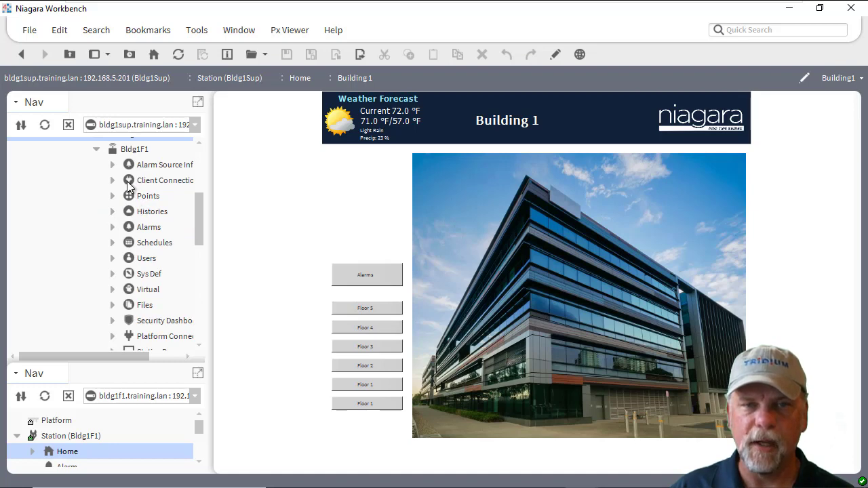
Expand Bldg1F1's Virtual > Drivers > BacnetNetwork and select Floor 1
click(148, 290)
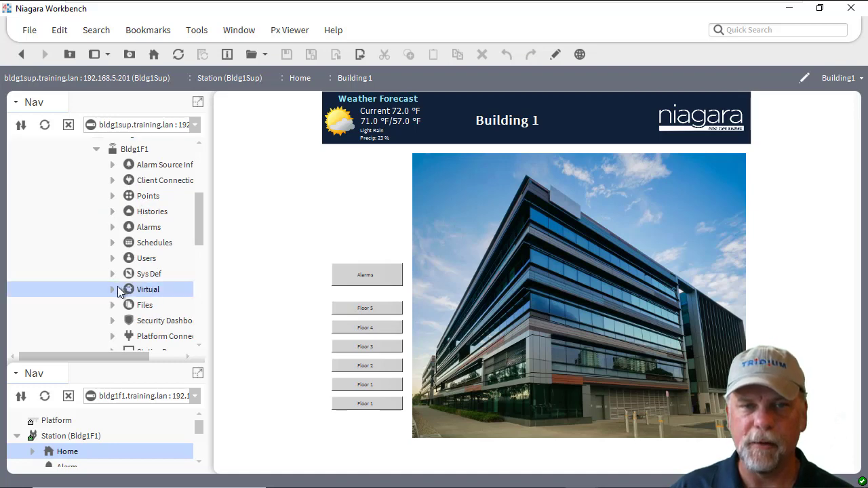
click(112, 291)
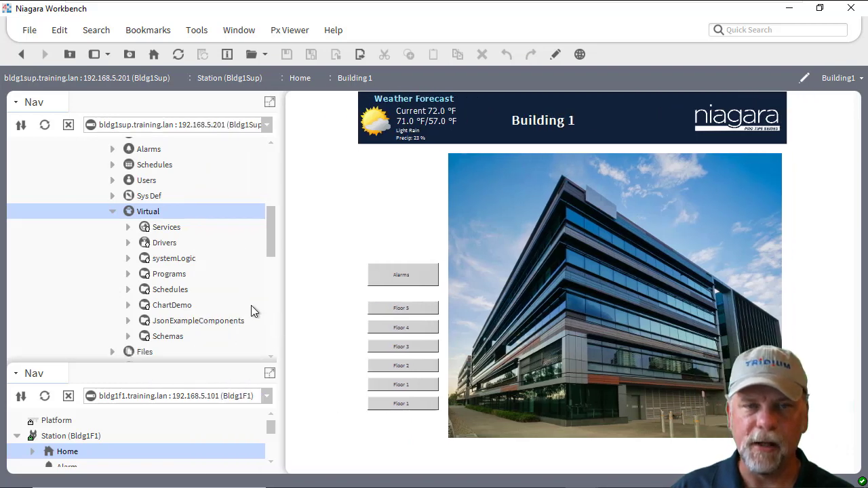
click(127, 241)
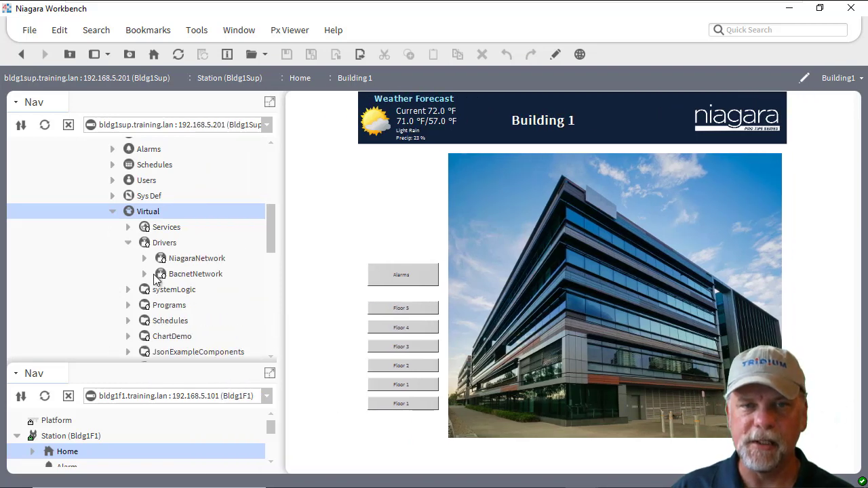
click(195, 274)
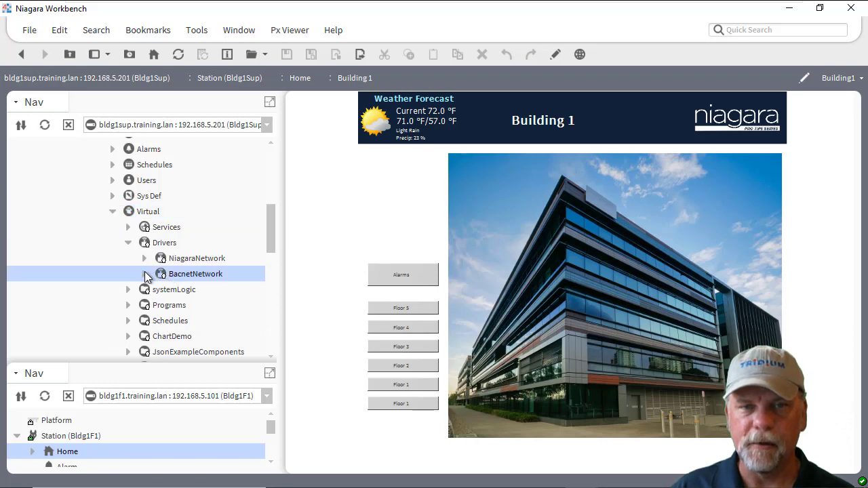
click(144, 274)
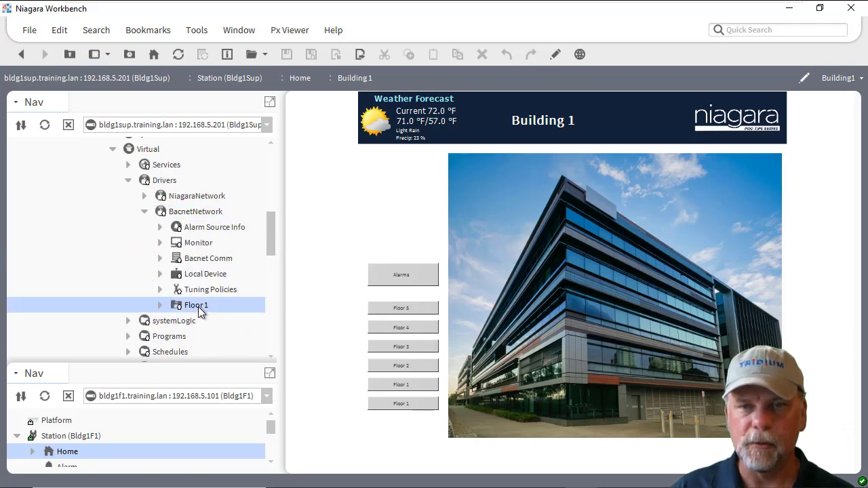
mouse_move(340, 297)
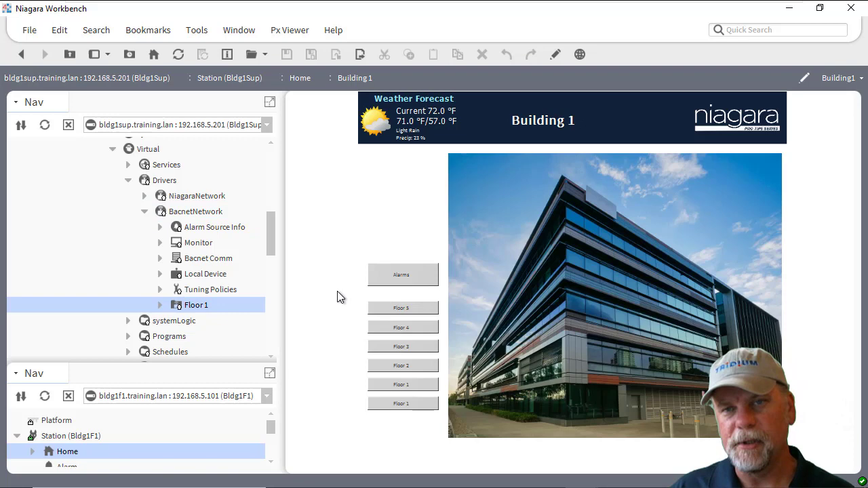
mouse_move(303, 281)
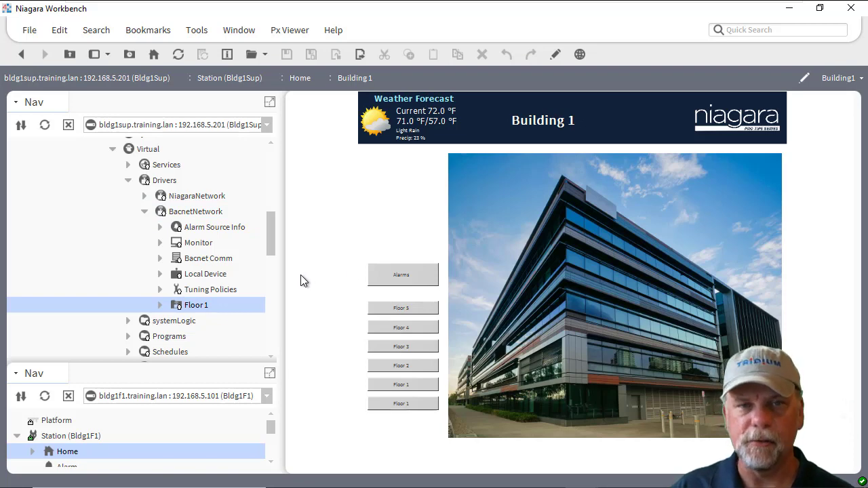
mouse_move(361, 257)
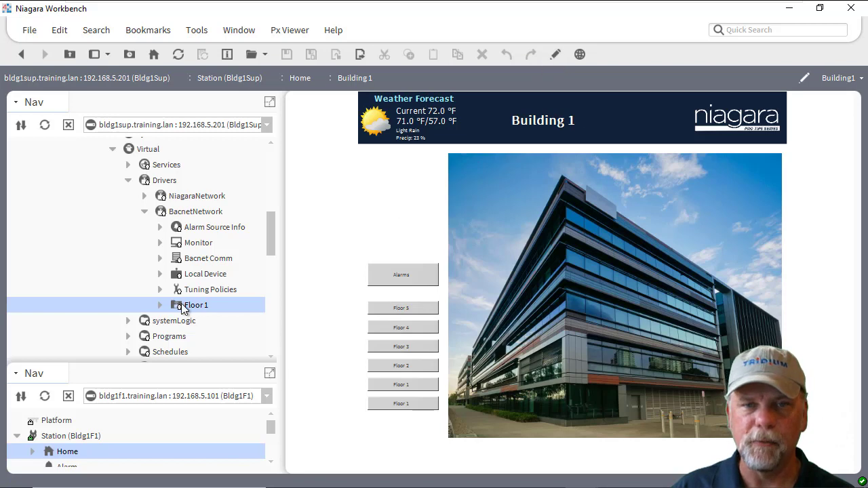
click(160, 305)
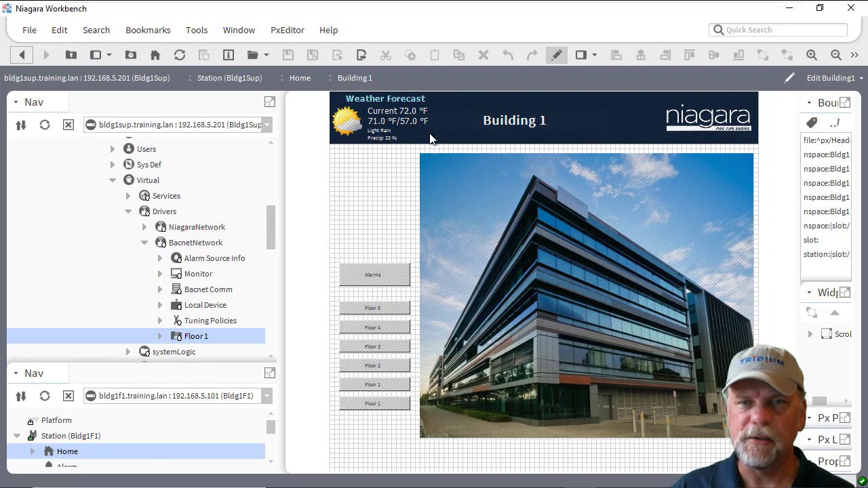
mouse_move(279, 209)
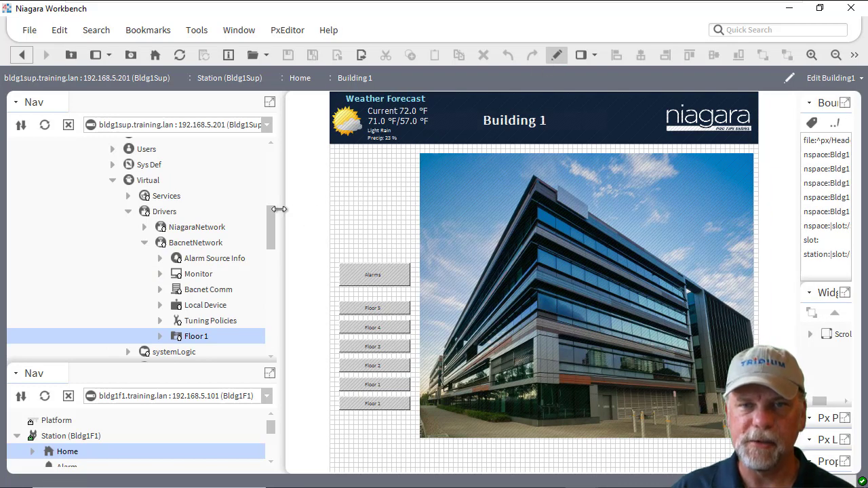
Widen the Bound Ords side bar and select the long station: ORD for Bldg1F1's floor
drag(278, 208, 183, 209)
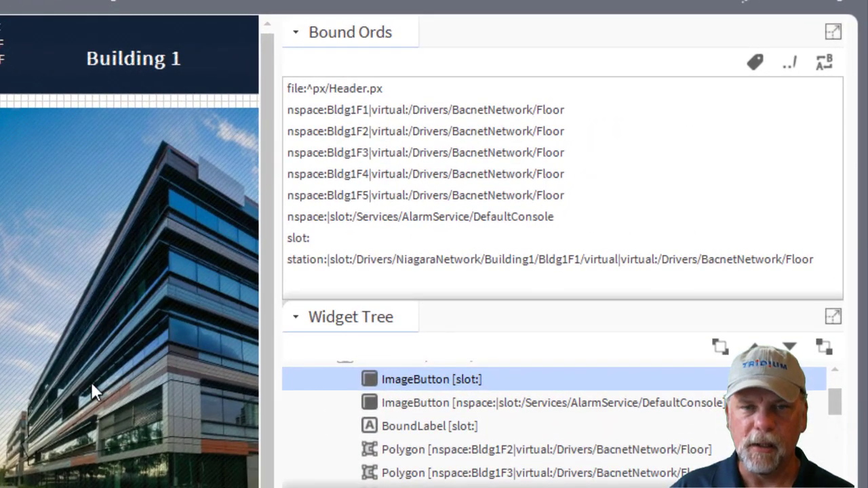
mouse_move(347, 265)
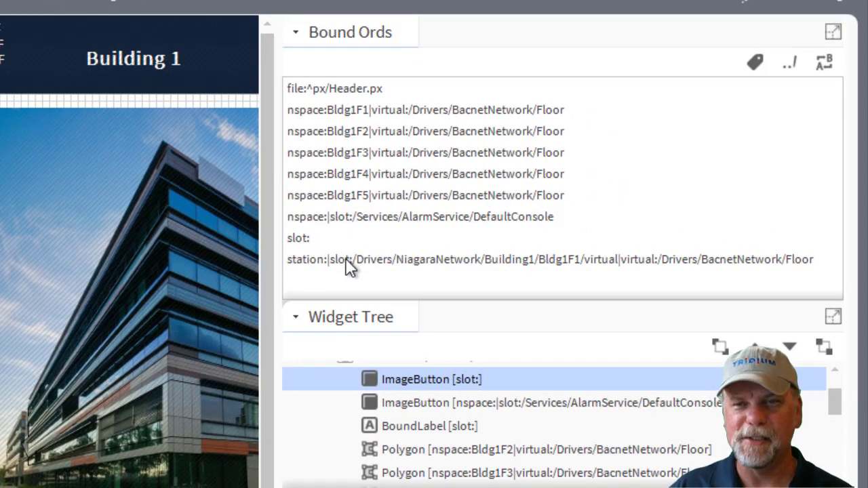
click(549, 259)
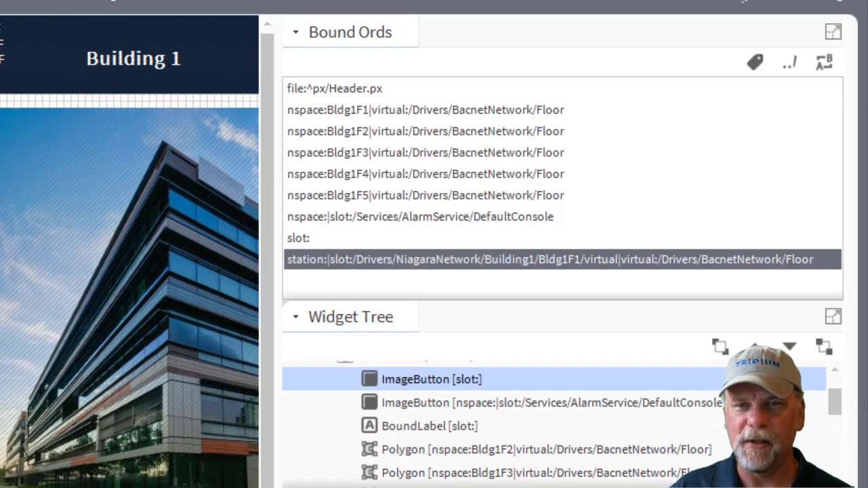
mouse_move(418, 283)
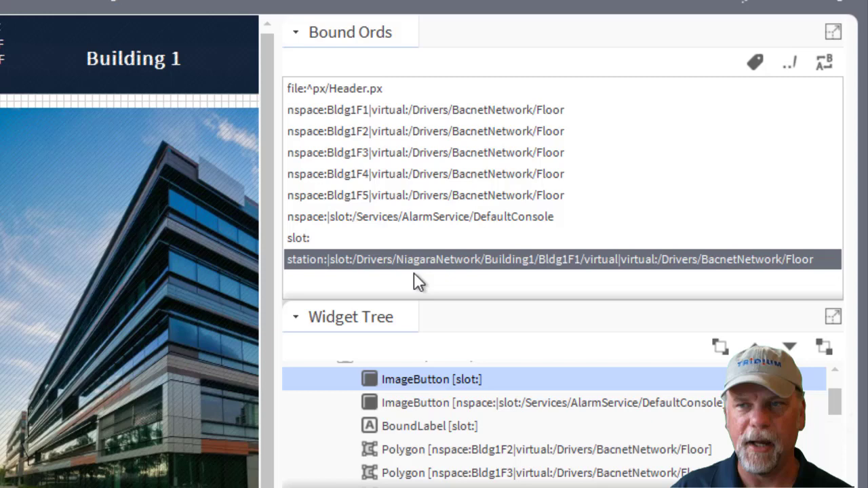
mouse_move(143, 431)
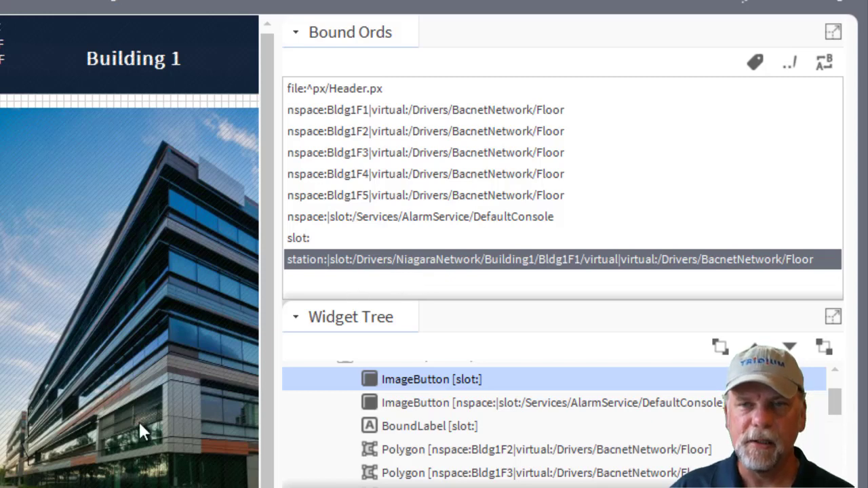
mouse_move(346, 293)
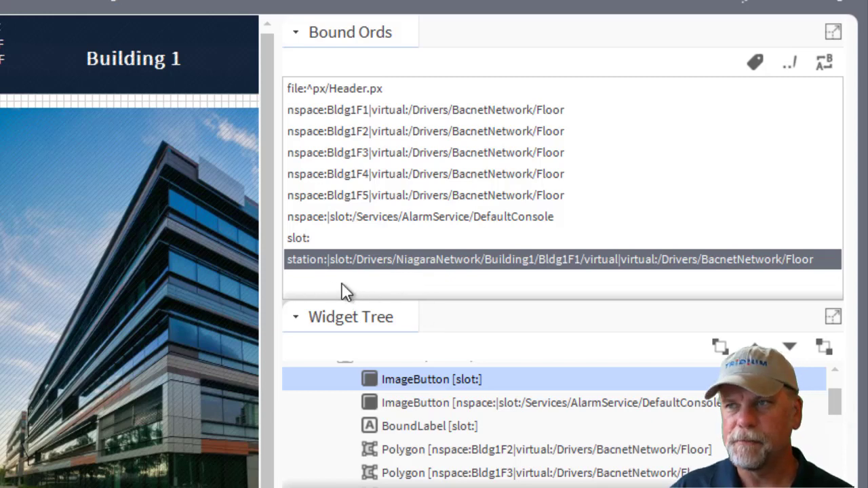
mouse_move(529, 285)
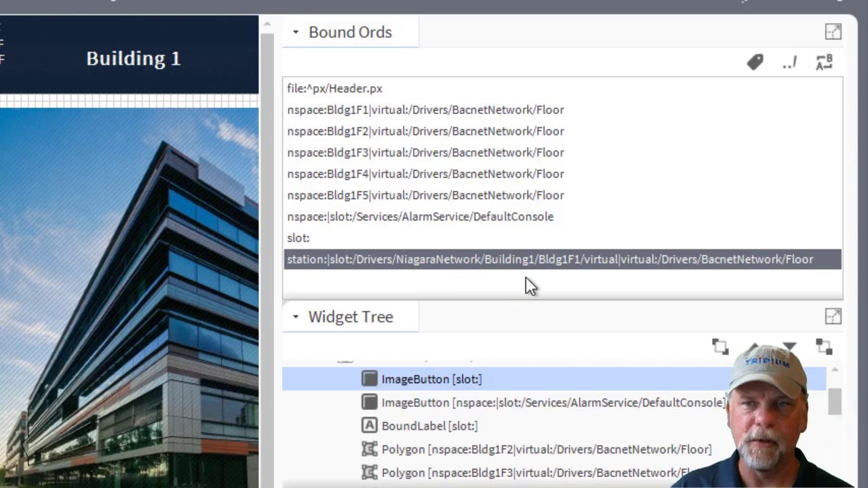
mouse_move(563, 281)
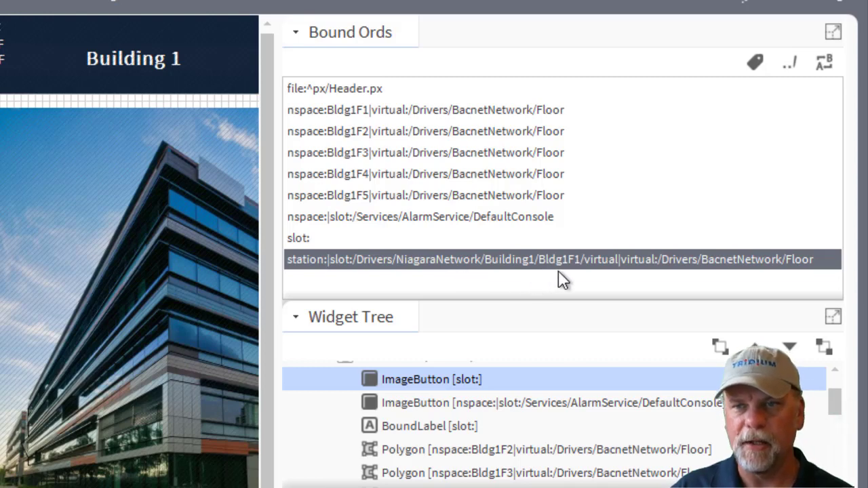
mouse_move(603, 281)
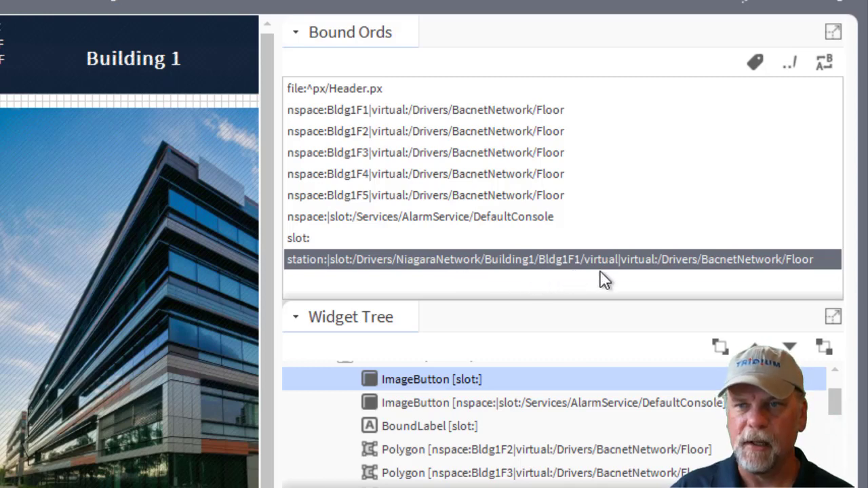
mouse_move(624, 280)
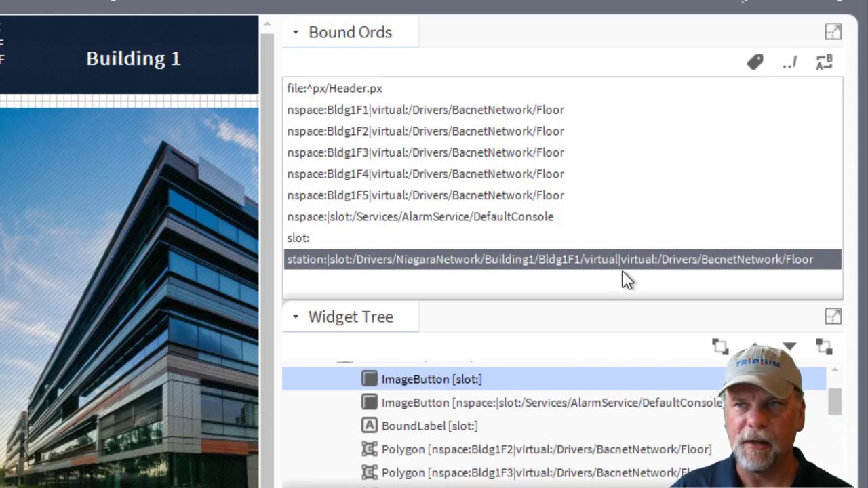
mouse_move(622, 280)
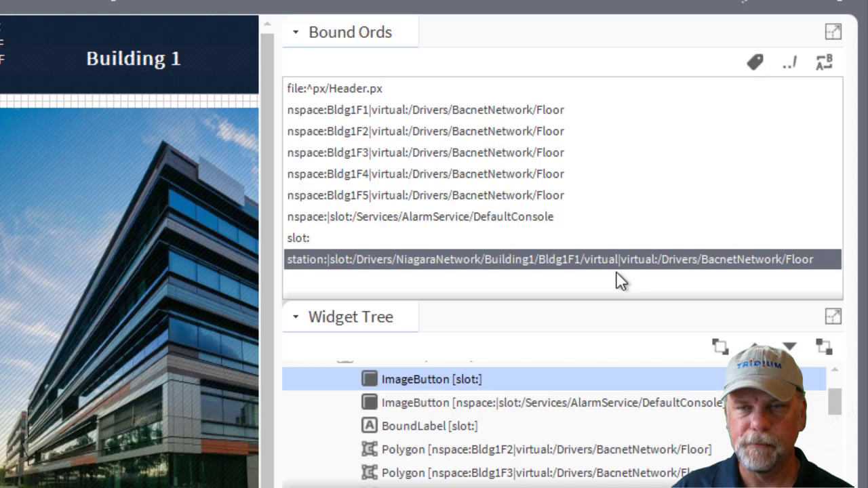
click(426, 108)
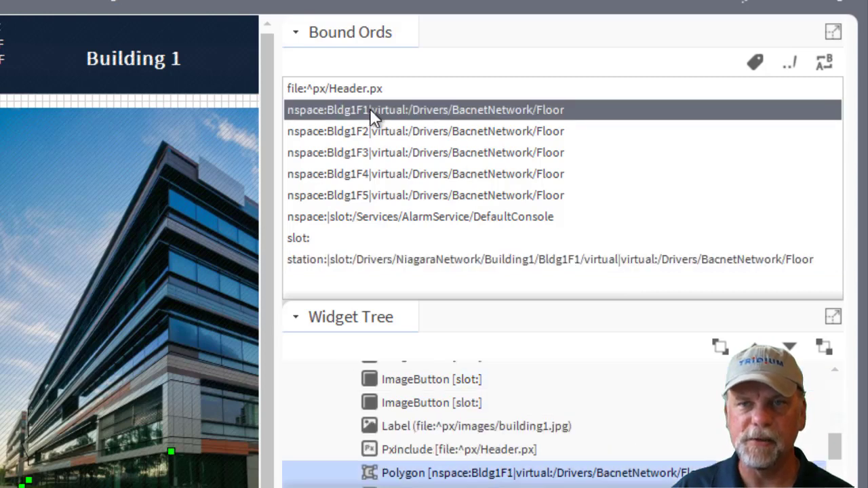
mouse_move(309, 133)
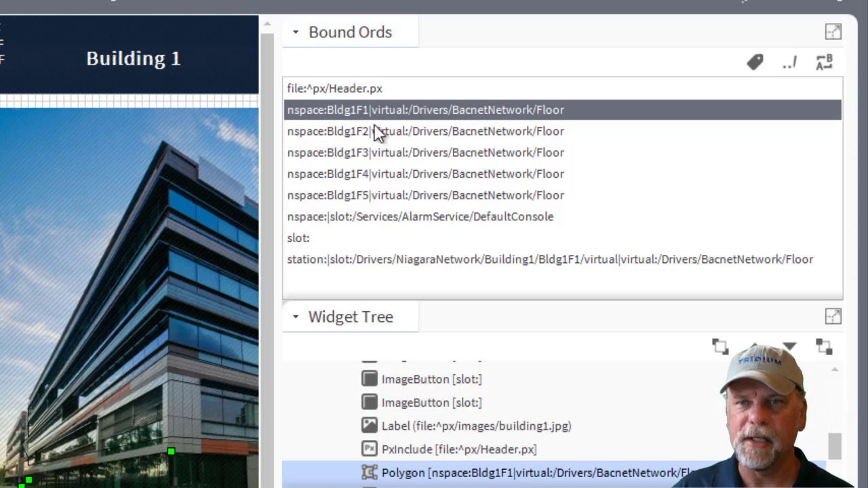
mouse_move(391, 138)
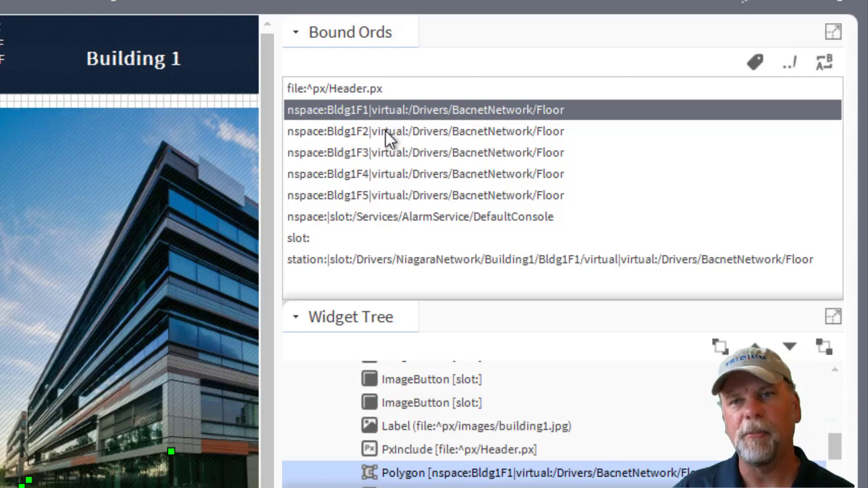
mouse_move(464, 139)
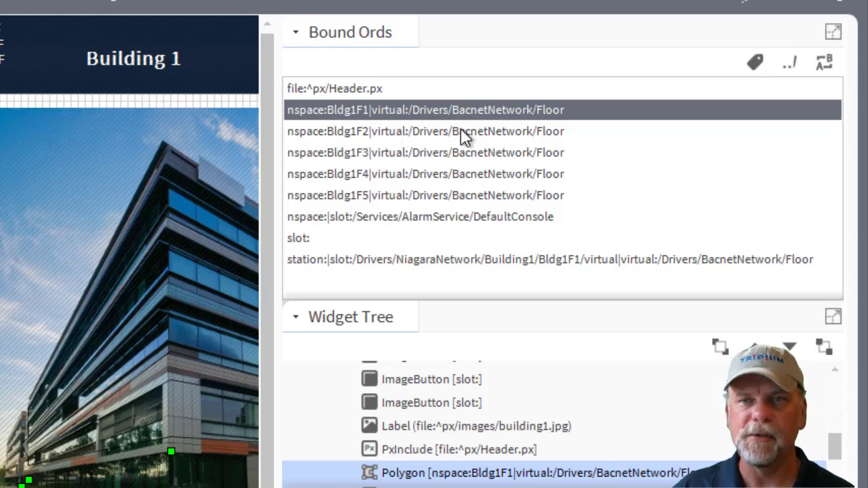
mouse_move(328, 134)
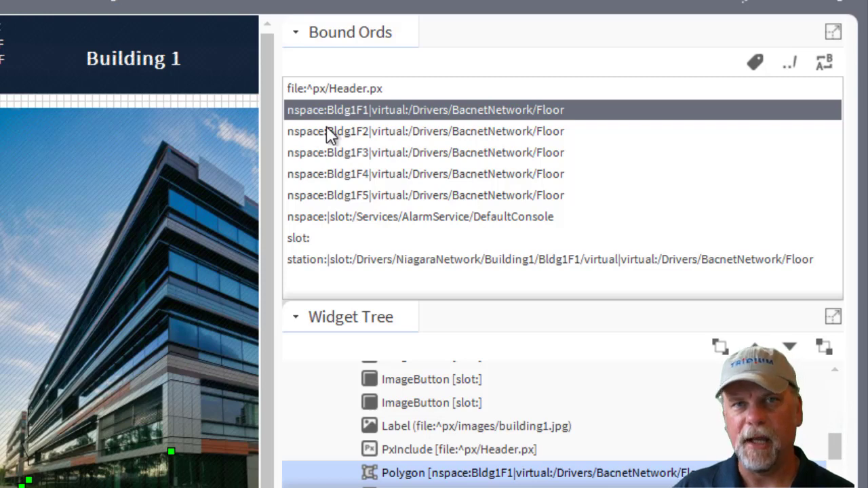
mouse_move(346, 283)
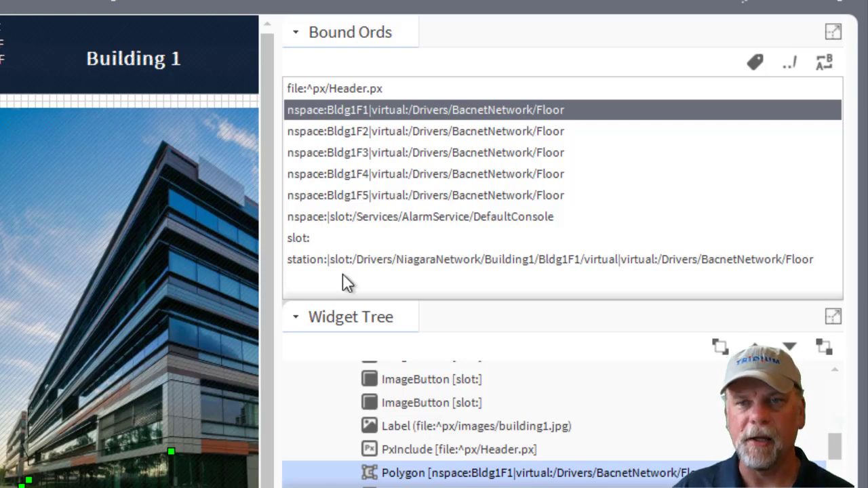
mouse_move(325, 287)
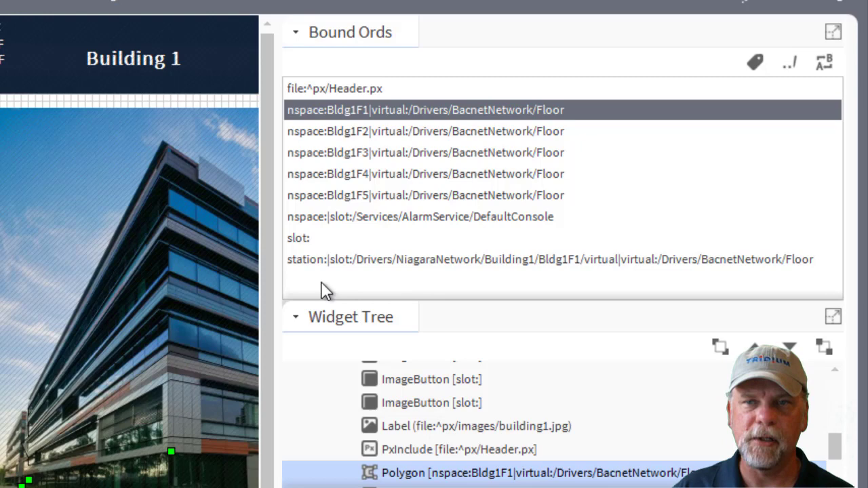
mouse_move(319, 283)
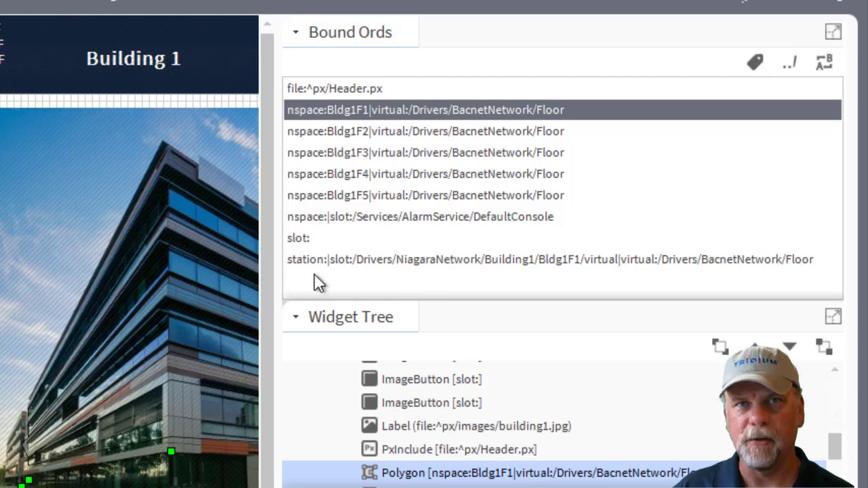
mouse_move(556, 296)
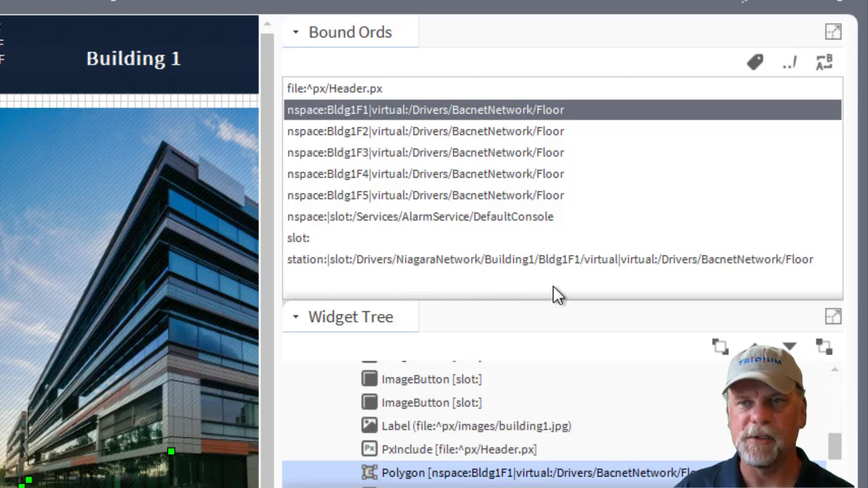
mouse_move(495, 244)
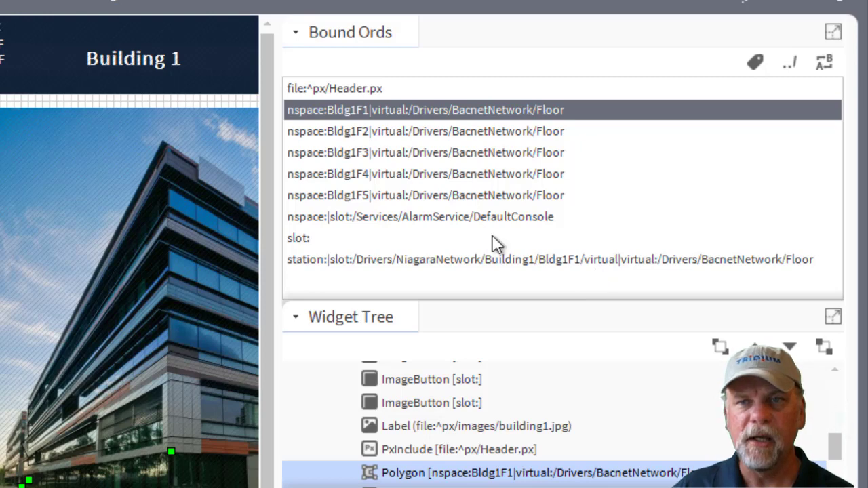
mouse_move(407, 122)
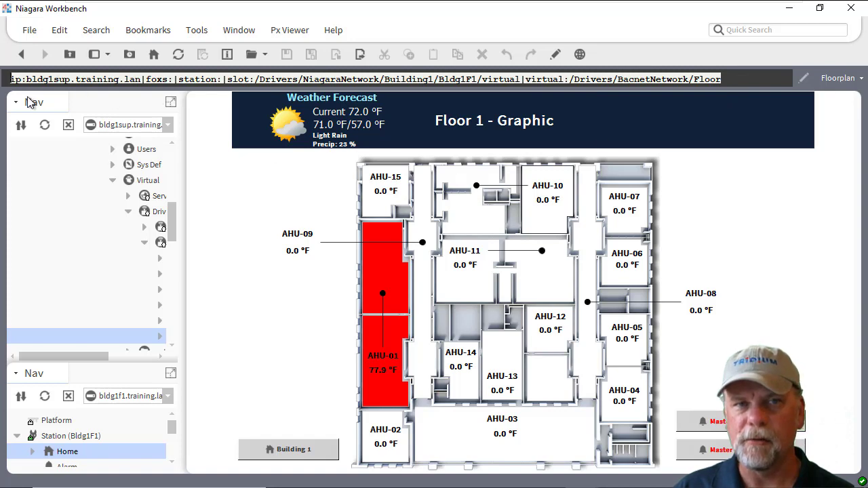
mouse_move(295, 101)
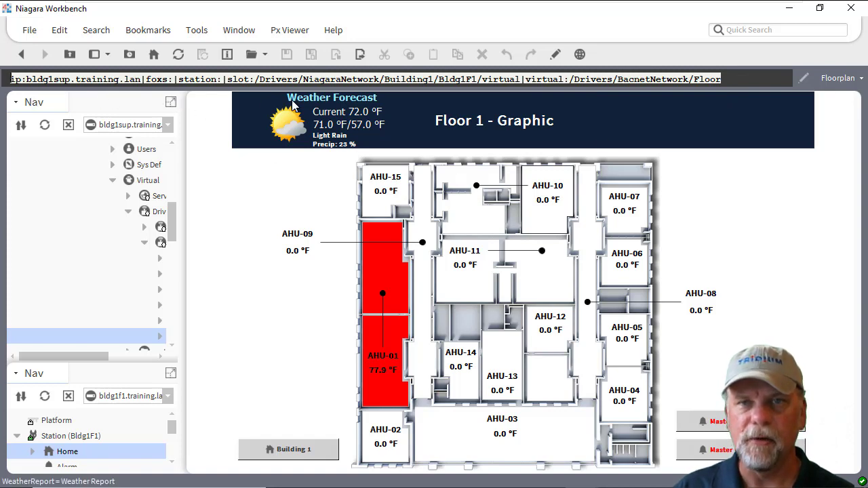
mouse_move(616, 92)
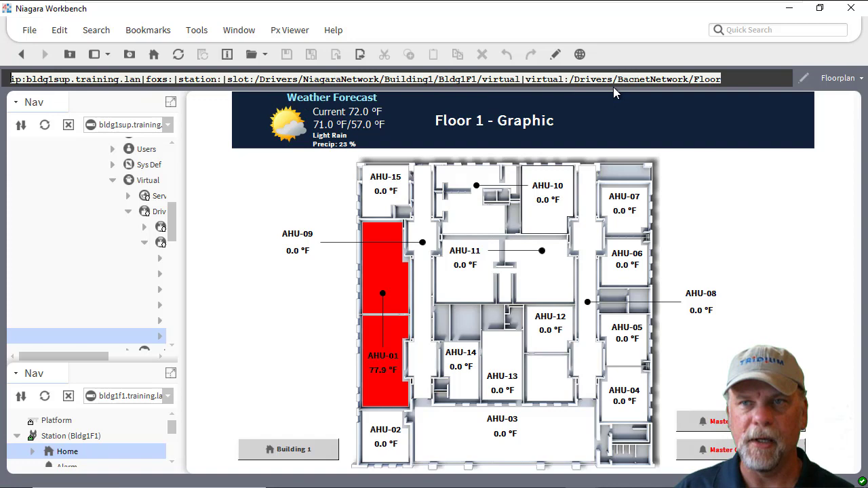
Return to Building 1, reopen Floor 1 and show its nspace:Bldg1F1 ORD in the locator bar
click(22, 55)
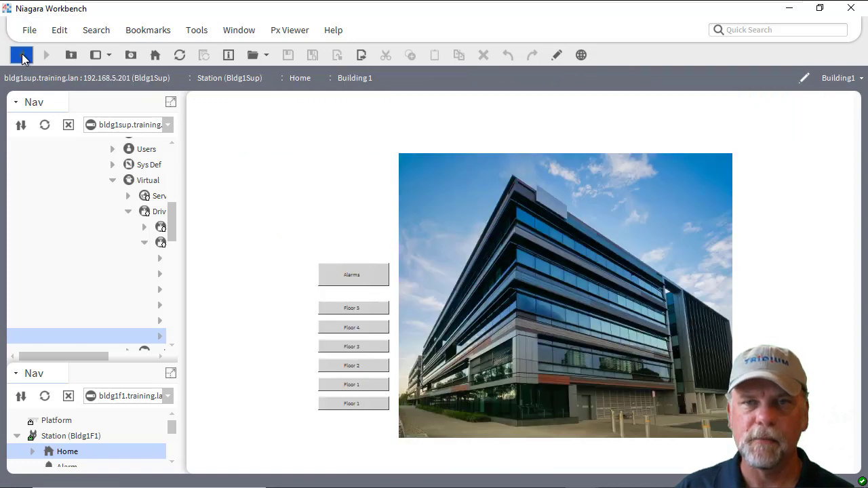
click(22, 54)
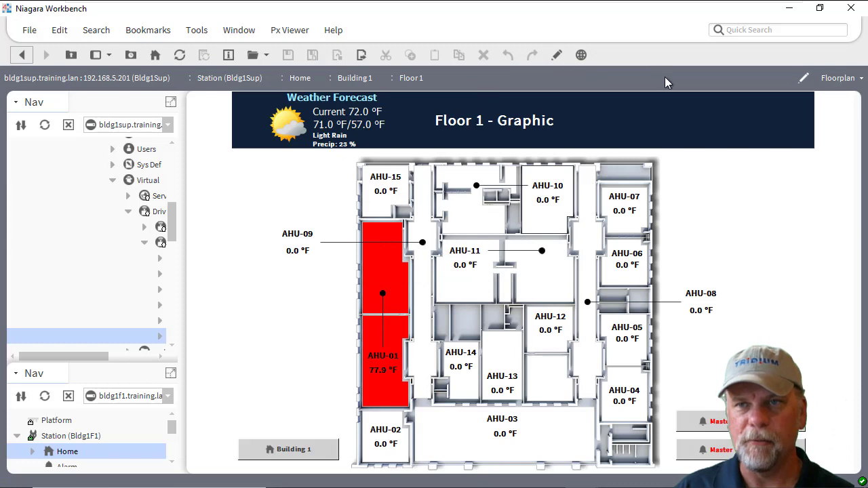
click(407, 77)
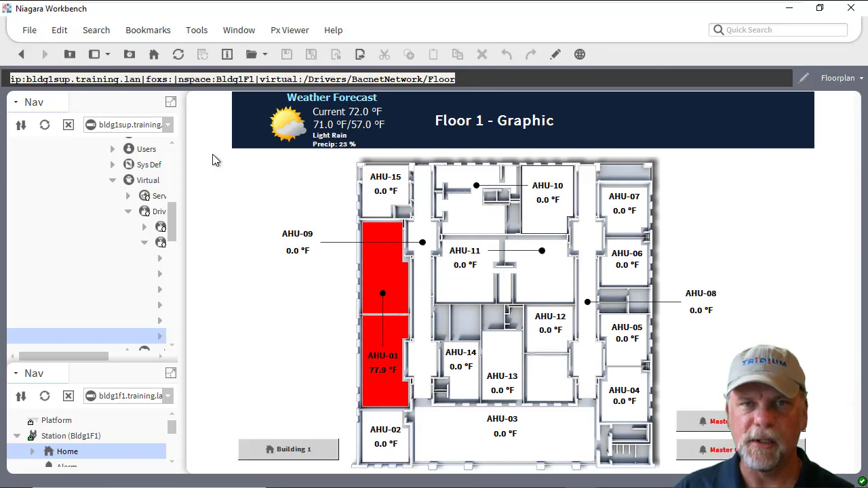
mouse_move(111, 101)
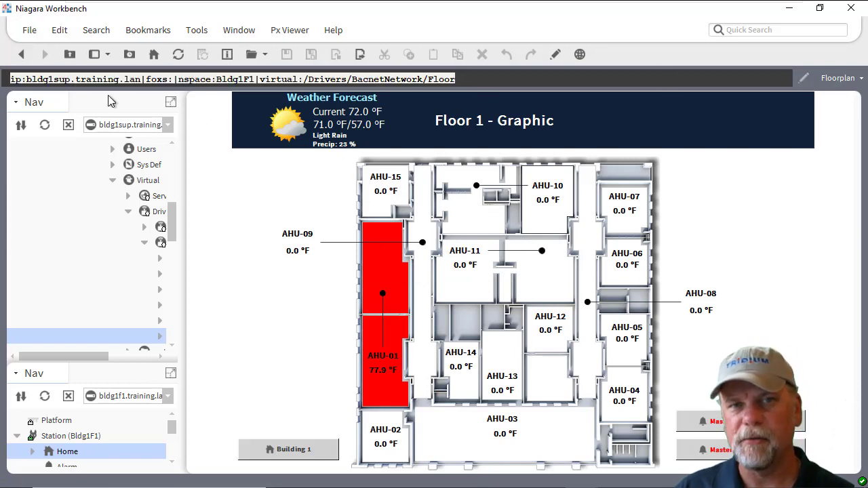
mouse_move(237, 94)
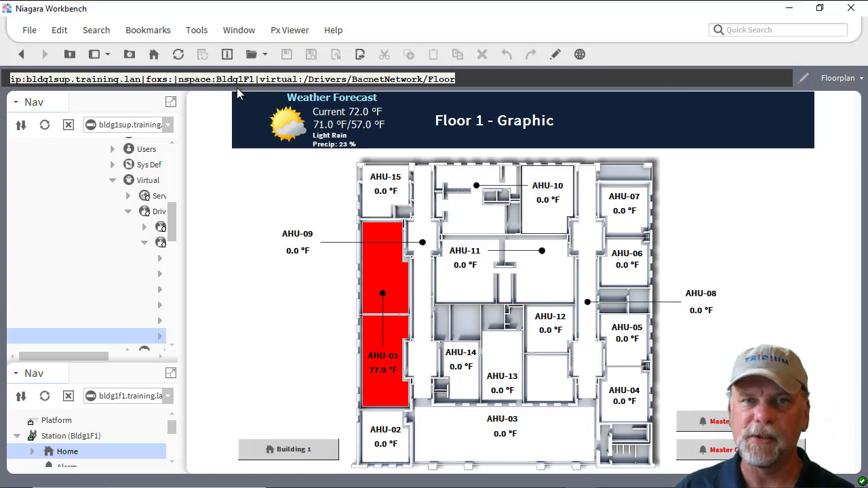
mouse_move(228, 100)
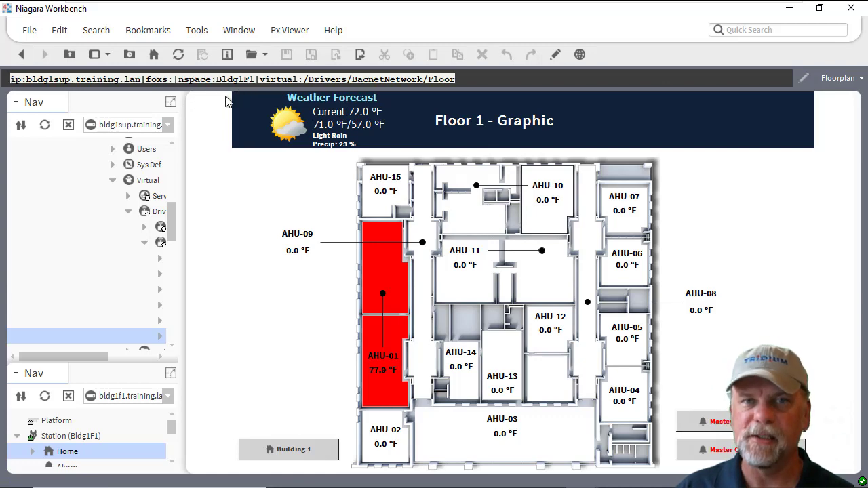
mouse_move(209, 103)
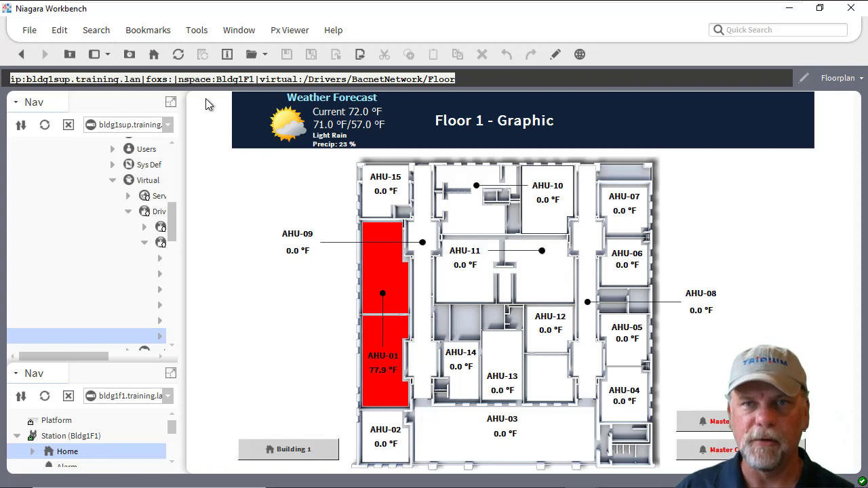
mouse_move(138, 362)
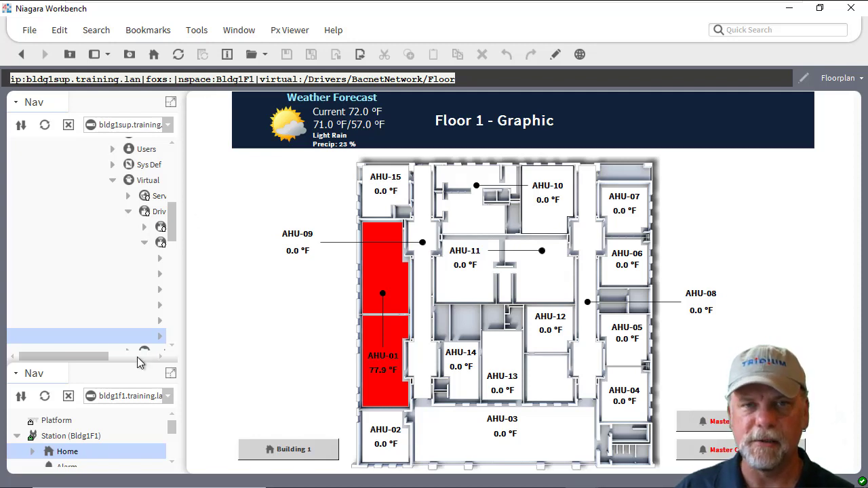
mouse_move(190, 324)
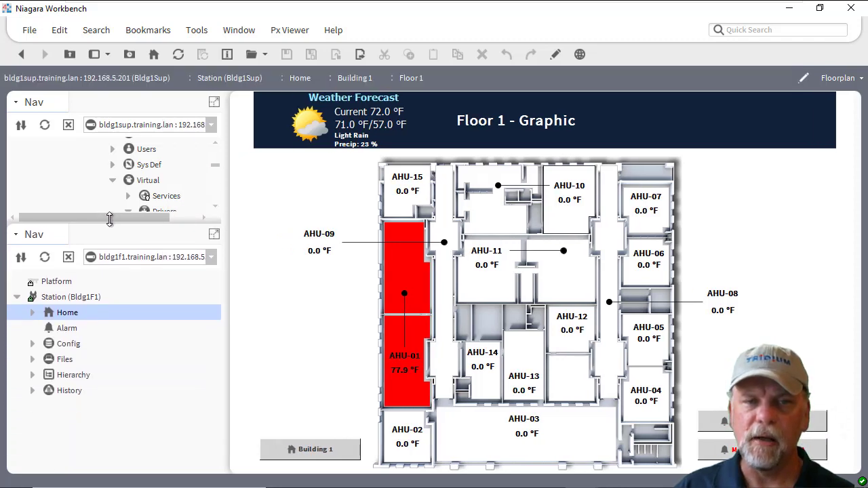
Load the Bldg1F1 station's Home floor graphic
click(68, 311)
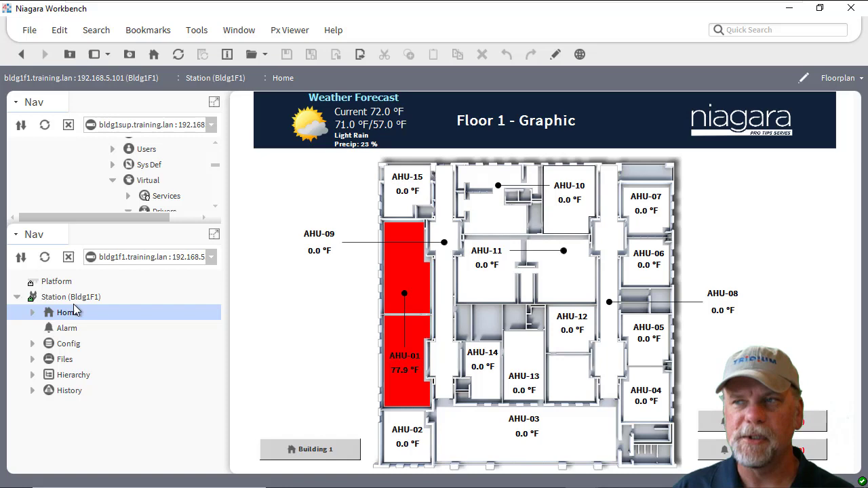
mouse_move(332, 326)
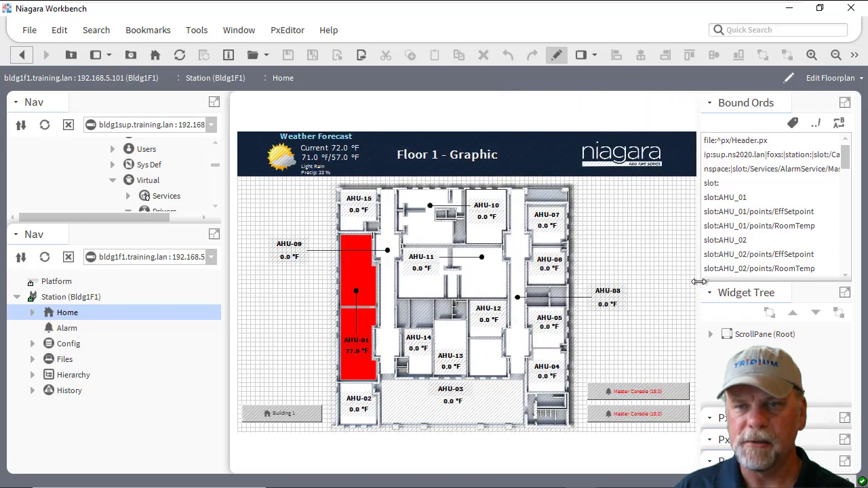
mouse_move(705, 372)
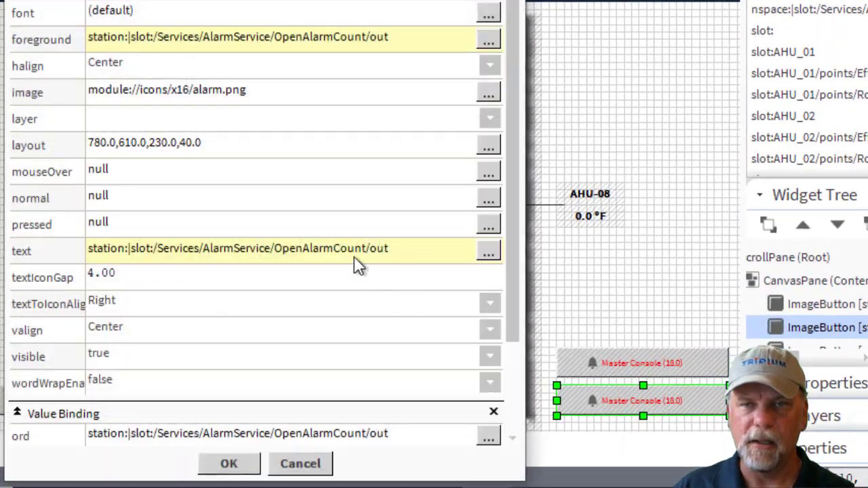
Set the Master Console button's hyperlink to nspace:|slot:/Services/AlarmService/MasterConsole
scroll(down, 3)
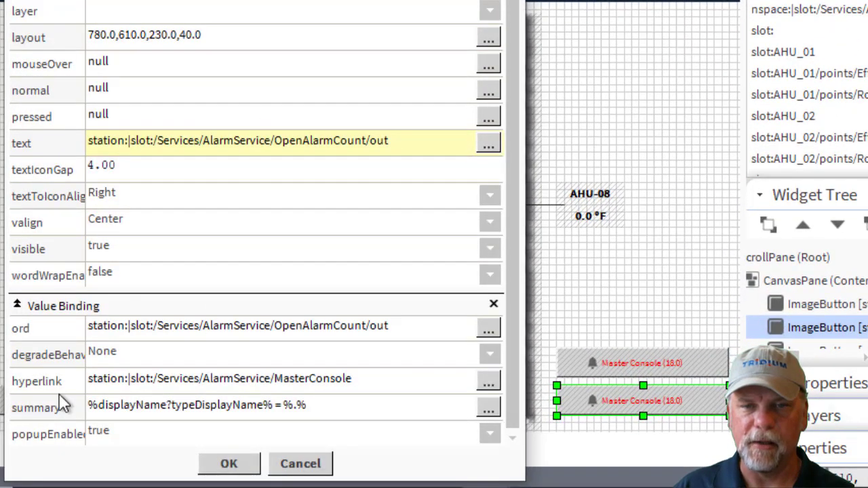
click(36, 380)
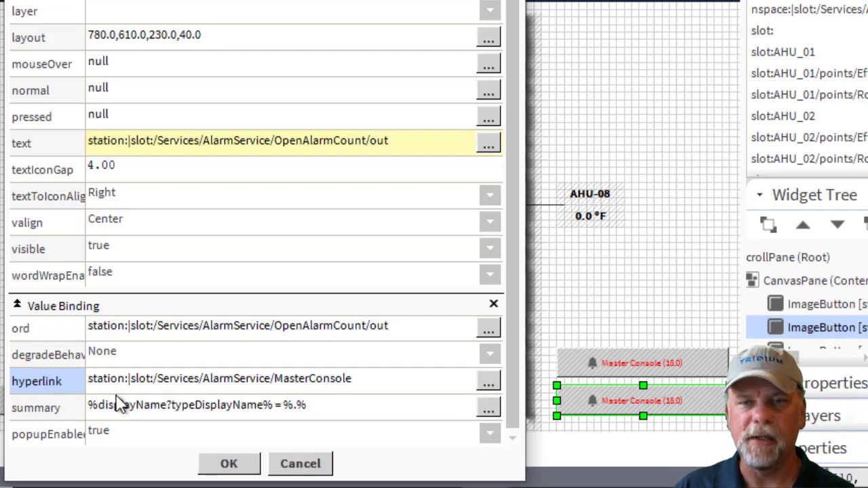
mouse_move(323, 396)
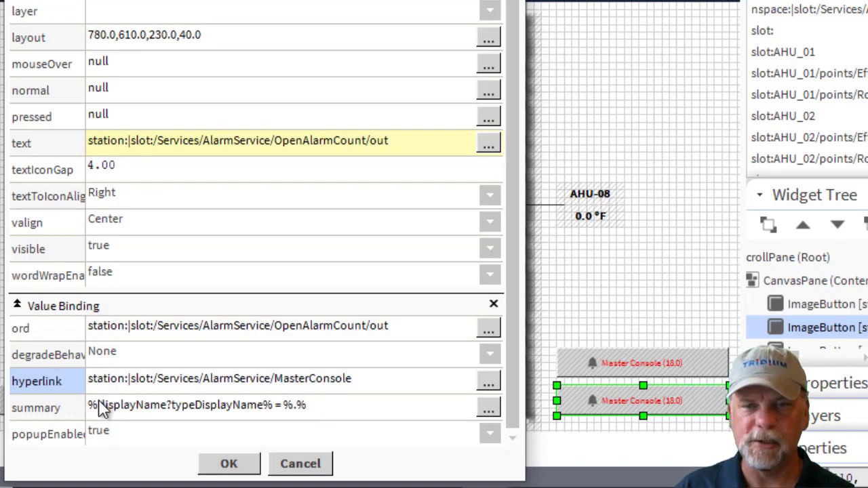
click(227, 464)
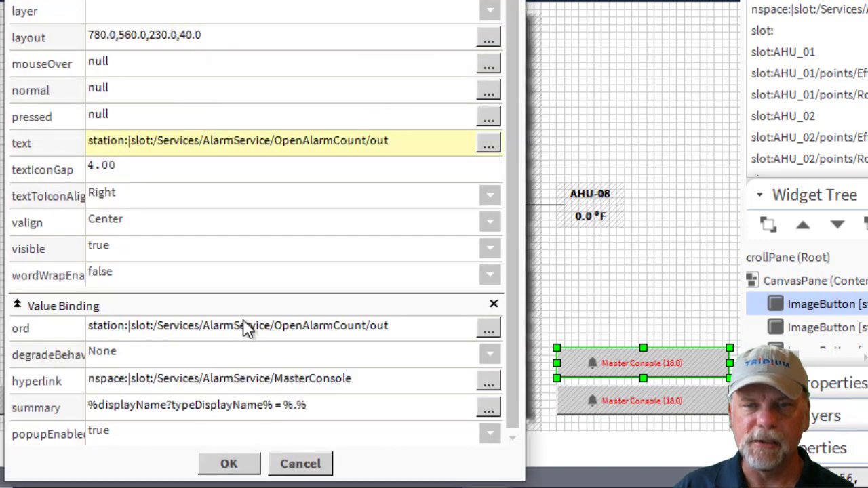
mouse_move(44, 396)
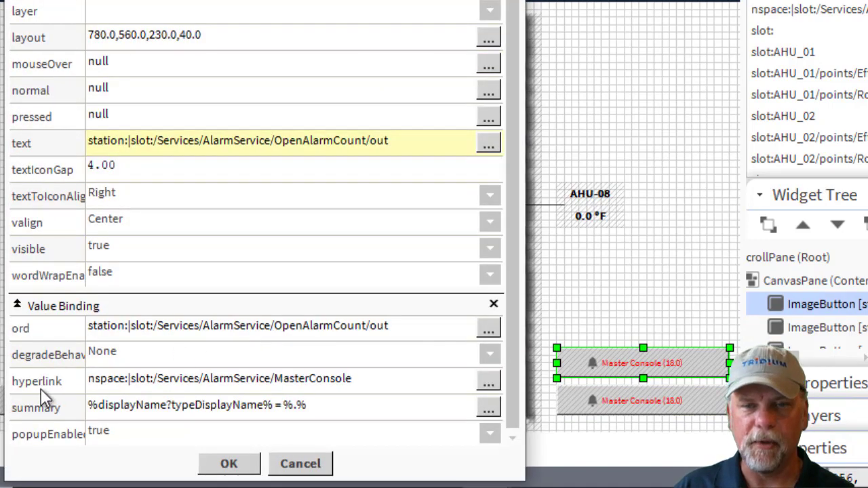
click(37, 380)
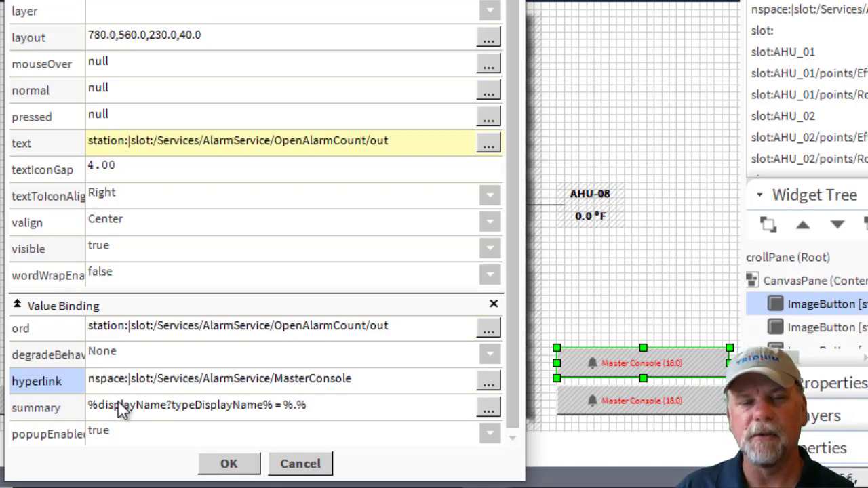
mouse_move(269, 418)
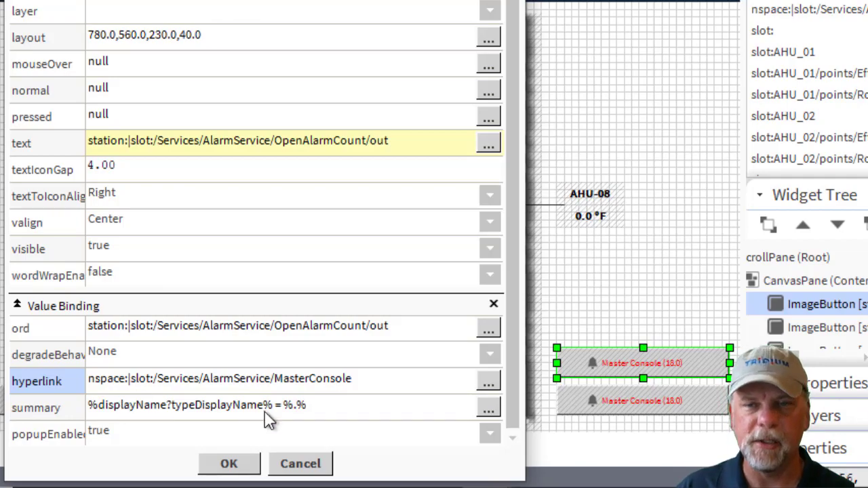
click(228, 464)
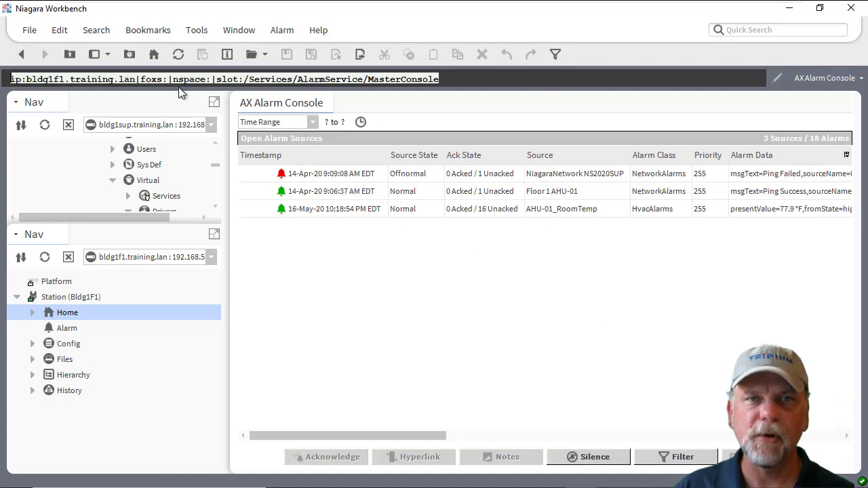
mouse_move(206, 94)
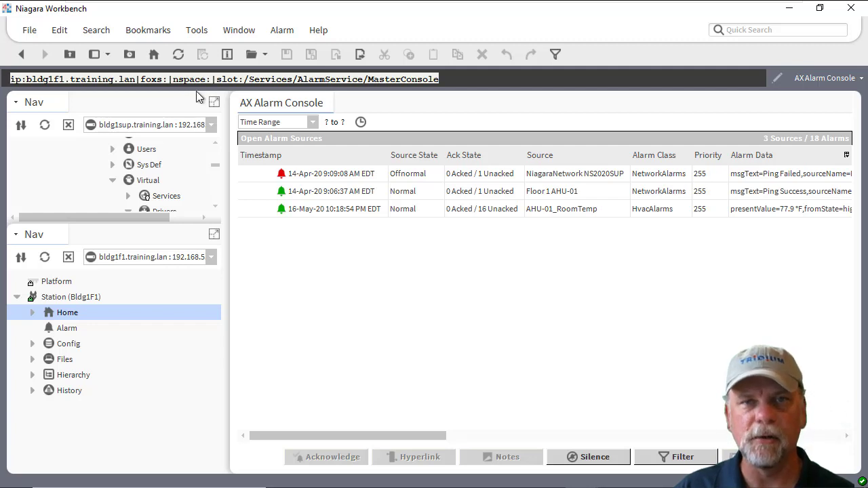
mouse_move(534, 79)
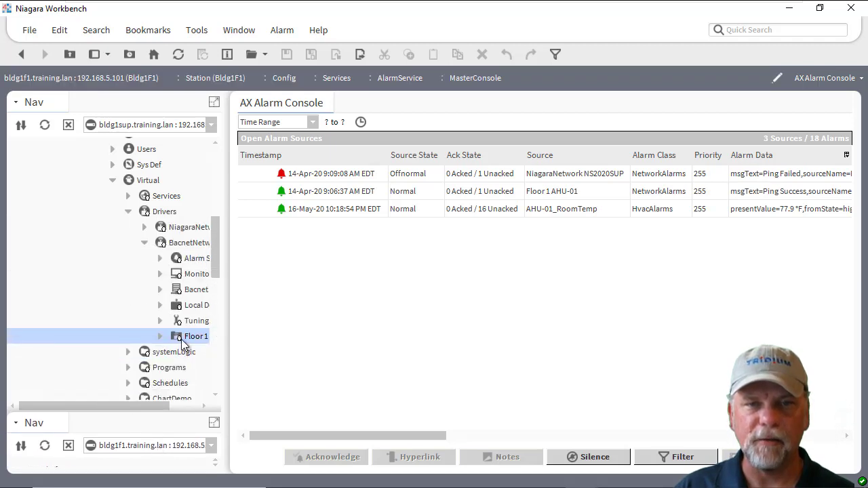
Load the virtual MasterConsole component and choose its Property Sheet view
double_click(197, 336)
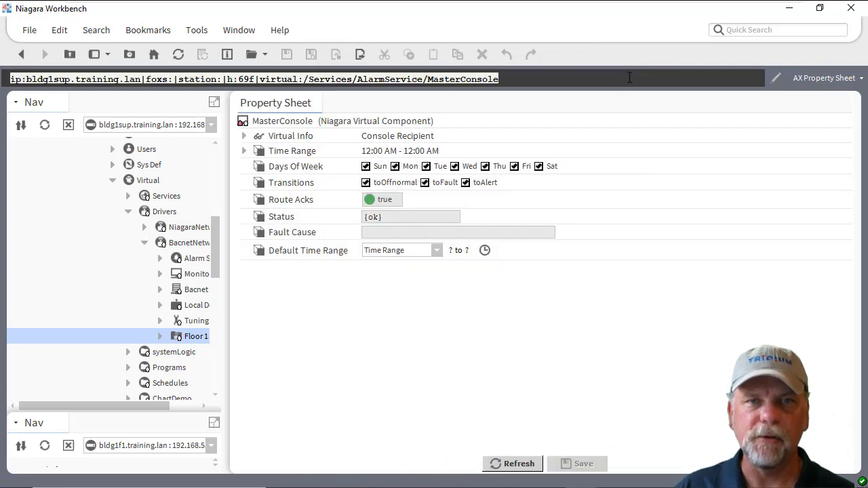
mouse_move(244, 92)
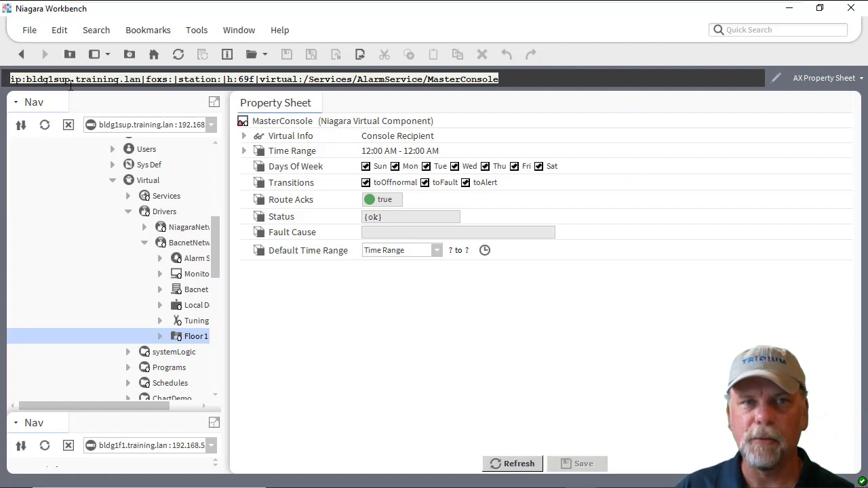
mouse_move(230, 103)
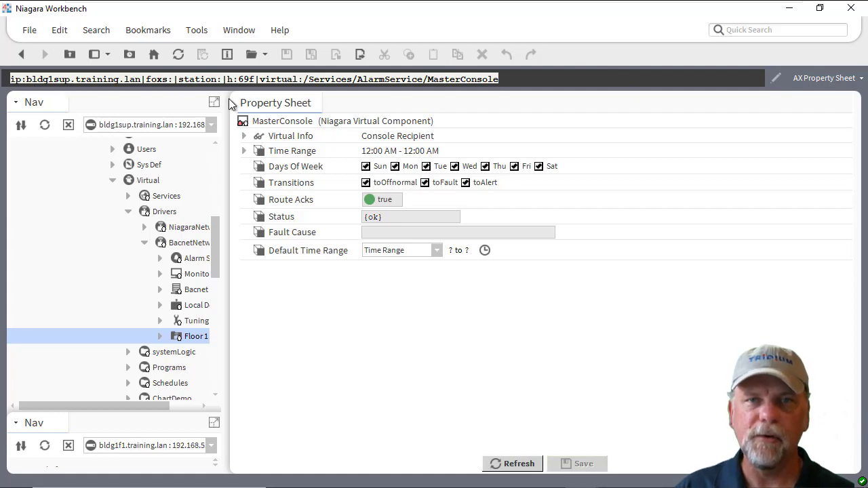
mouse_move(243, 94)
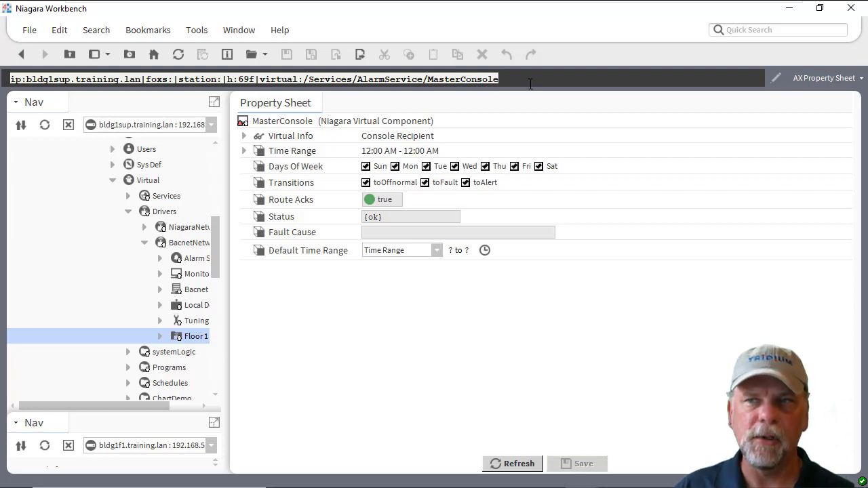
click(861, 77)
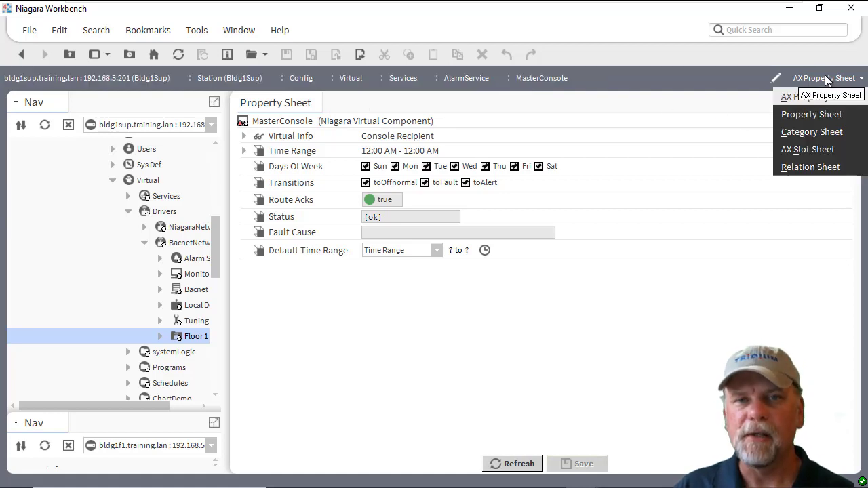
mouse_move(843, 192)
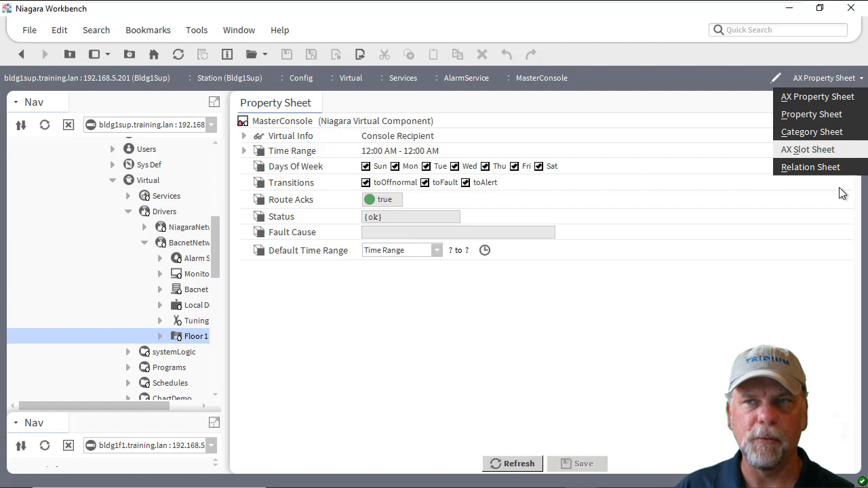
mouse_move(838, 210)
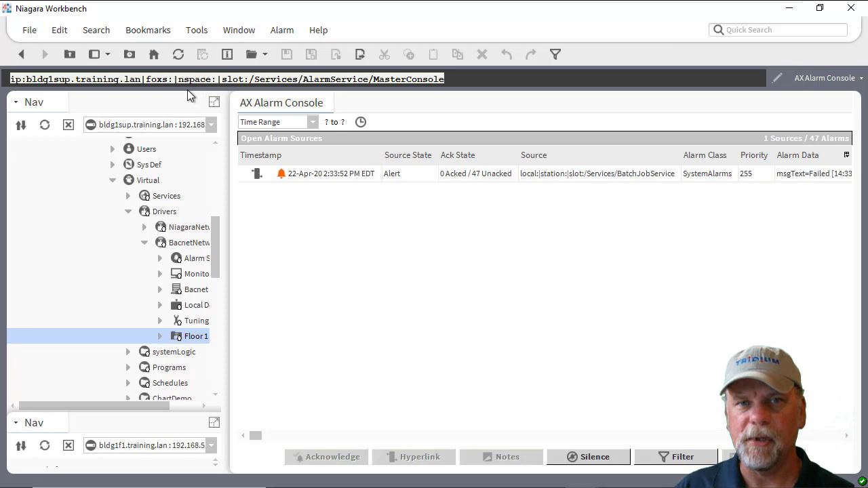
mouse_move(201, 92)
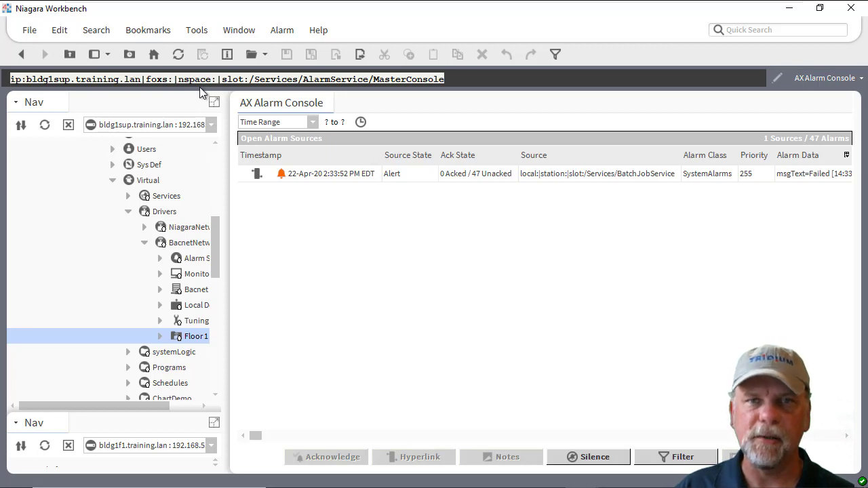
mouse_move(391, 97)
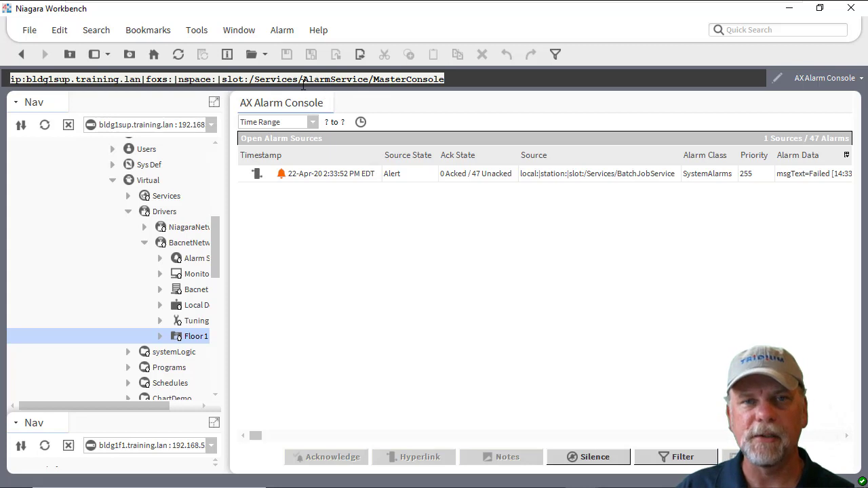
mouse_move(206, 98)
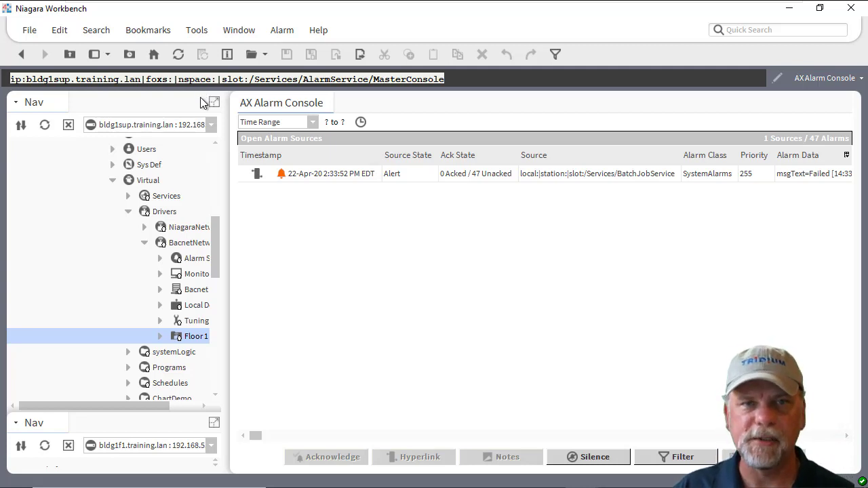
mouse_move(214, 243)
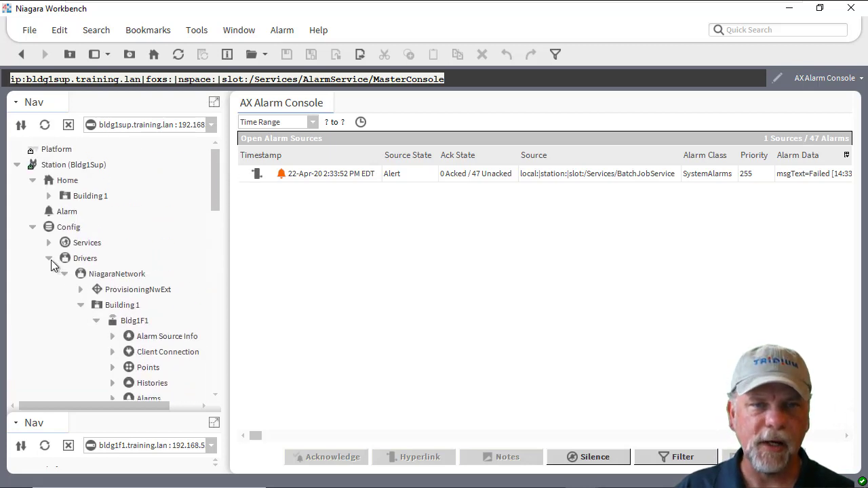
Load supervisorNav.nav from the station's Files > navFiles folder
click(32, 226)
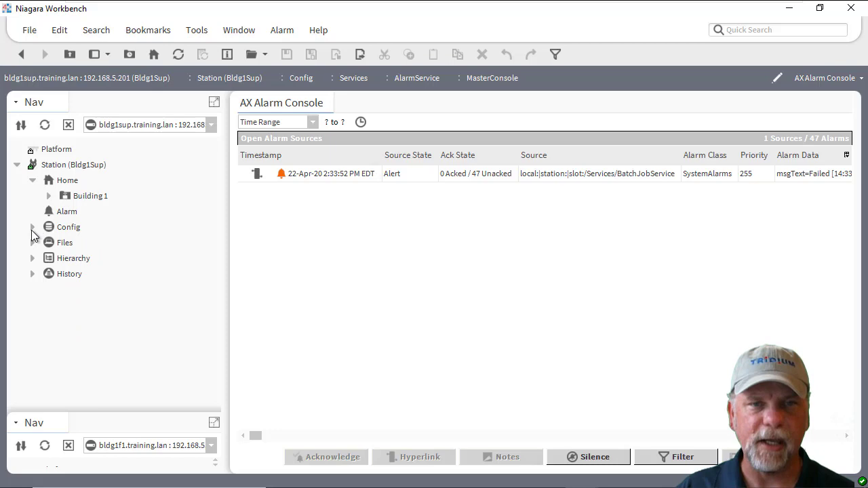
click(33, 241)
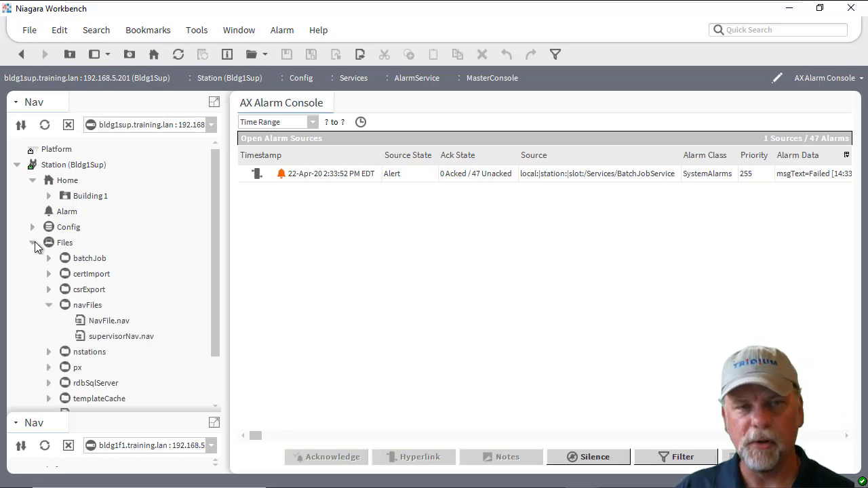
double_click(121, 336)
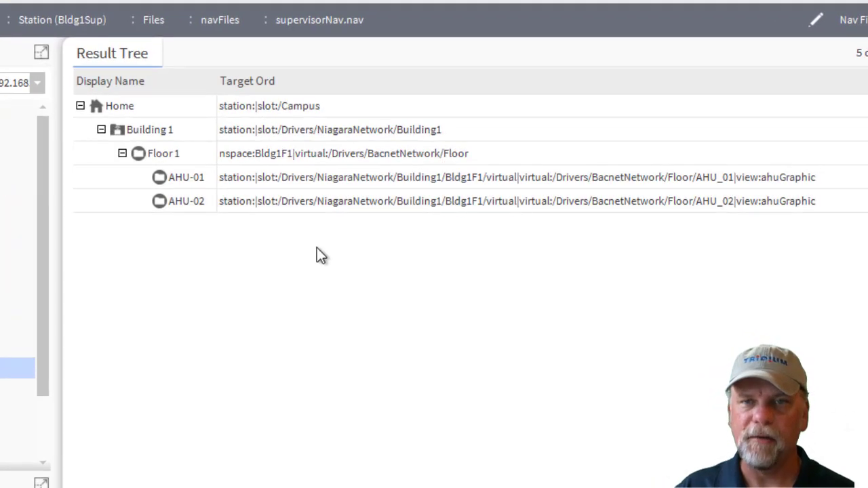
mouse_move(309, 261)
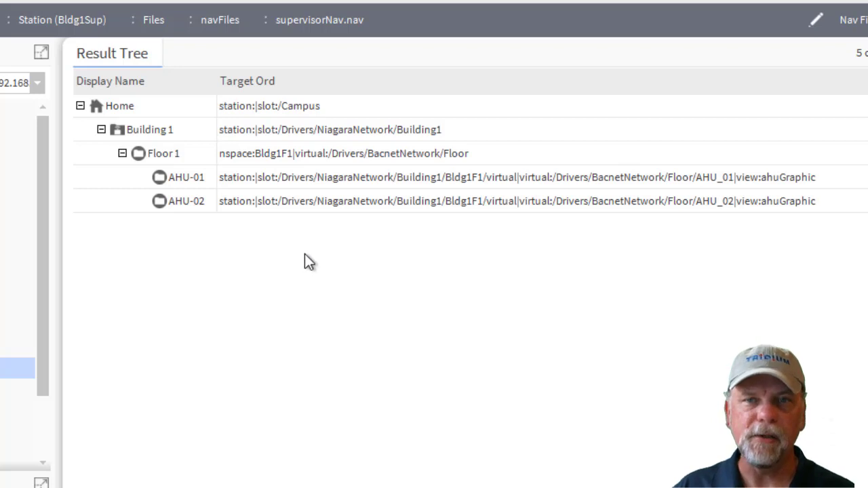
mouse_move(332, 274)
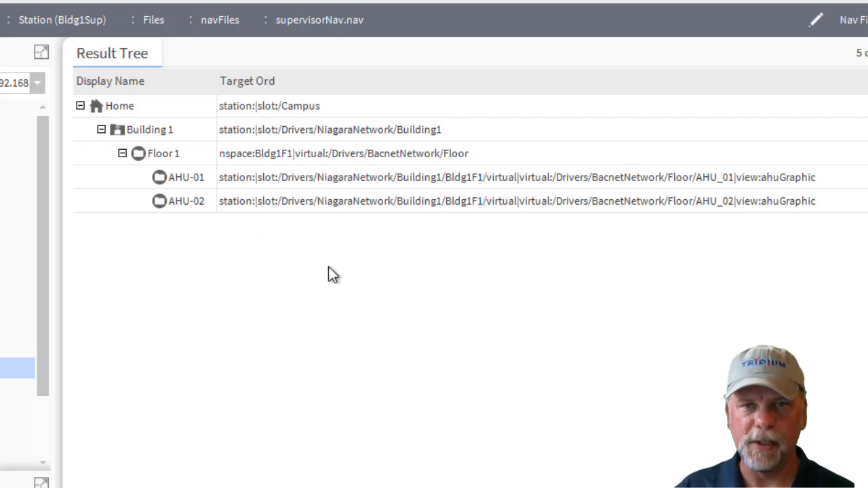
mouse_move(150, 158)
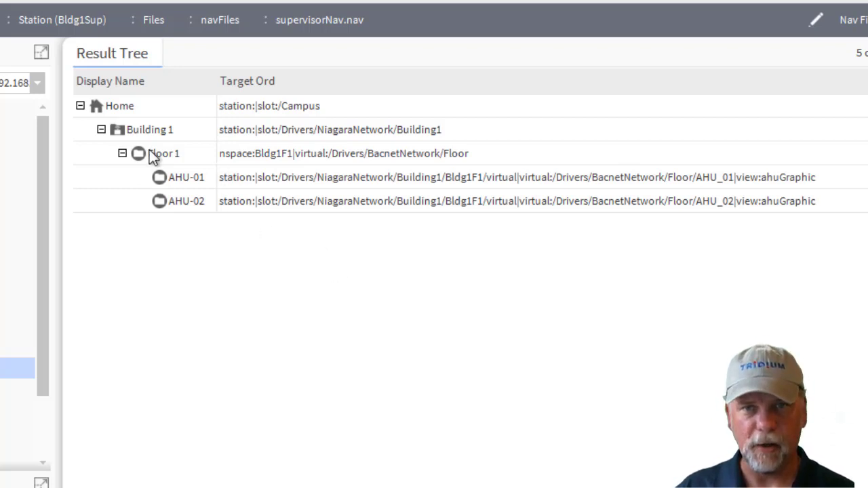
Inspect the Floor 1 entry's nspace ORD, then bring up the AHU-01 entry for editing
click(163, 152)
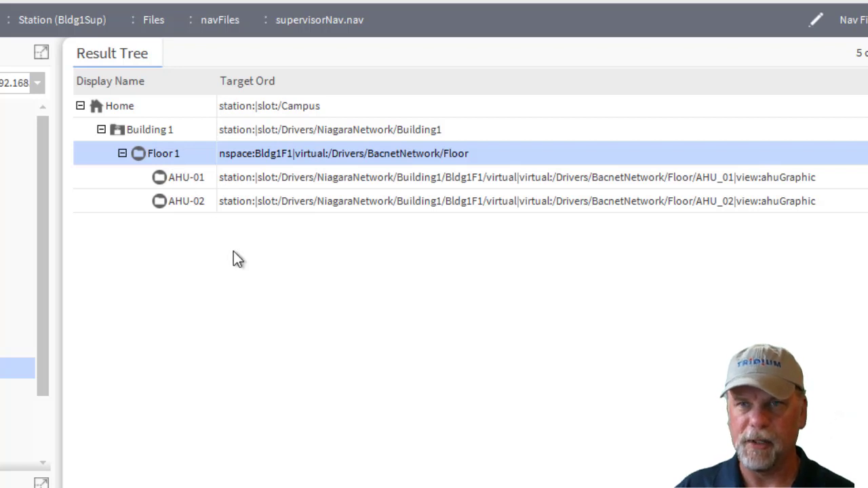
mouse_move(263, 176)
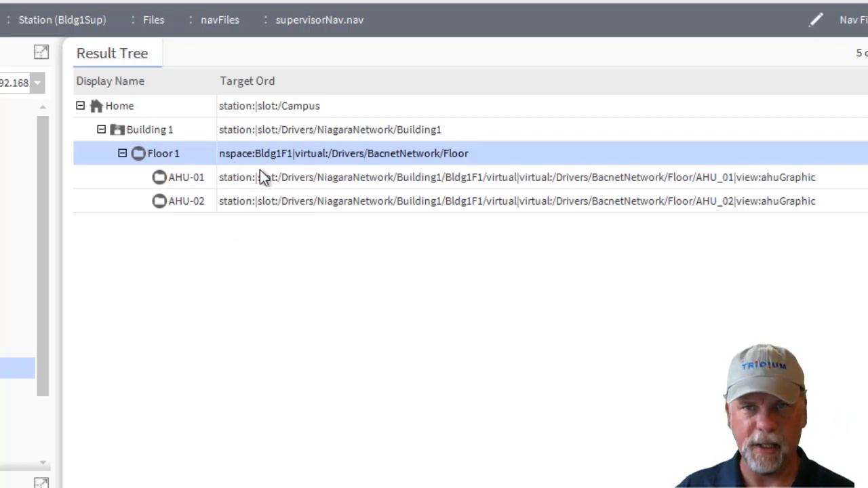
mouse_move(279, 165)
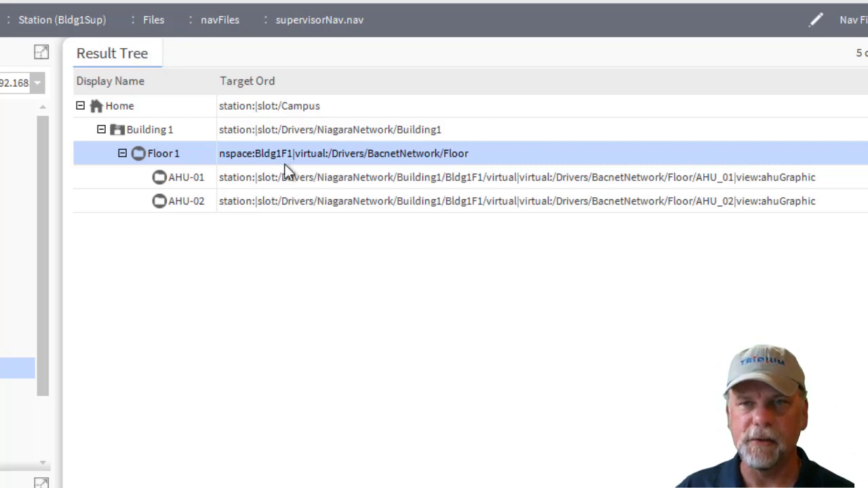
mouse_move(548, 193)
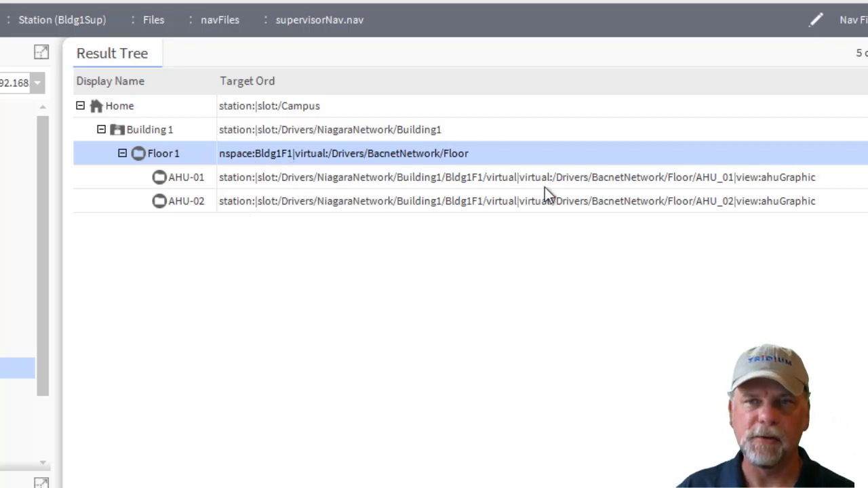
mouse_move(499, 192)
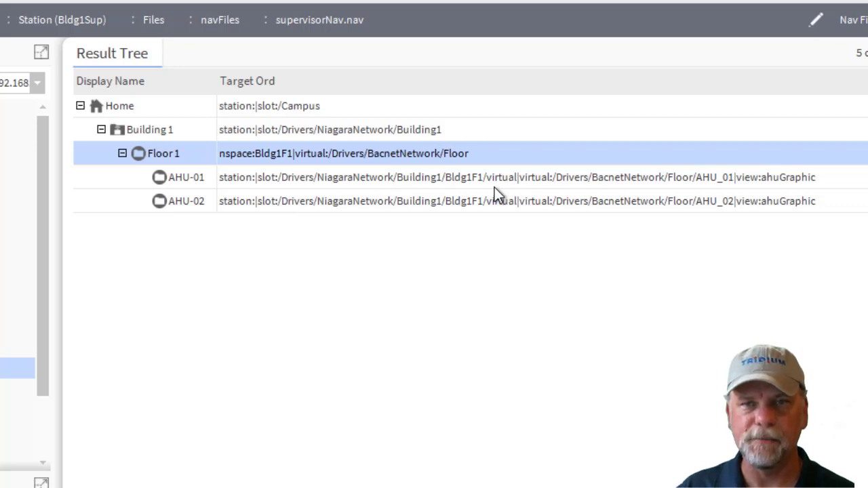
mouse_move(495, 184)
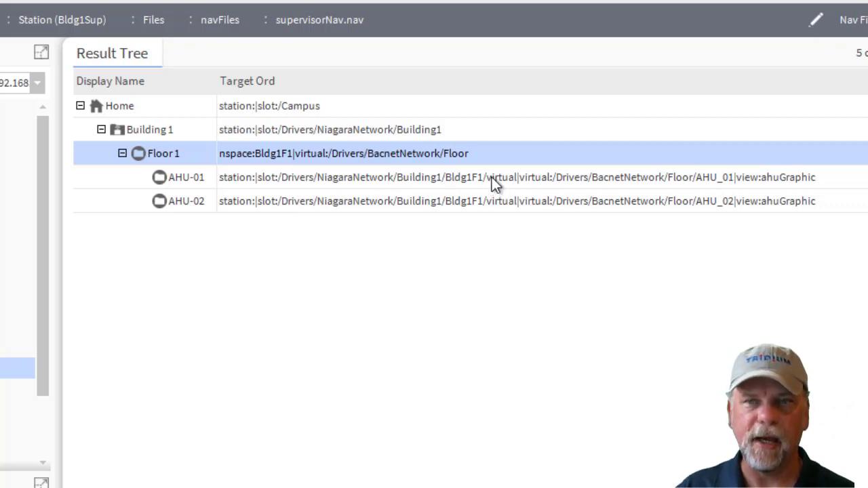
double_click(184, 176)
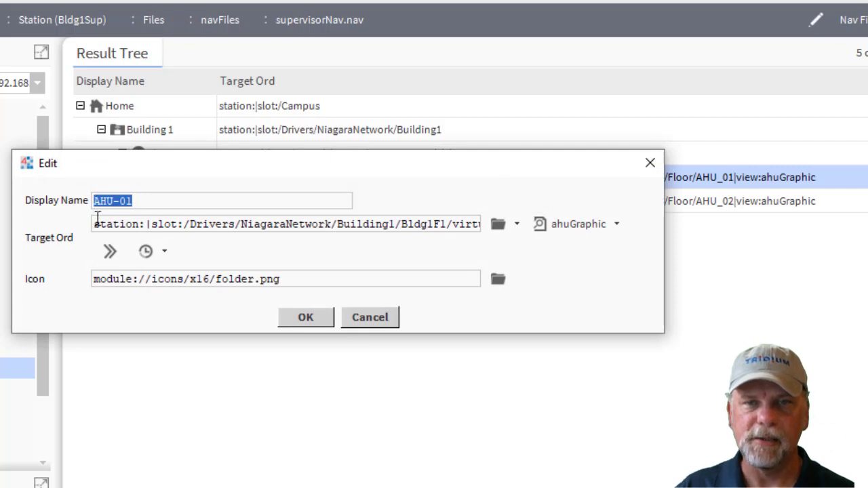
Set AHU-01's Target Ord to nspace:Bldg1F1|virtual:/Drivers/BacnetNetwork/Floor/AHU_01 and confirm
click(284, 224)
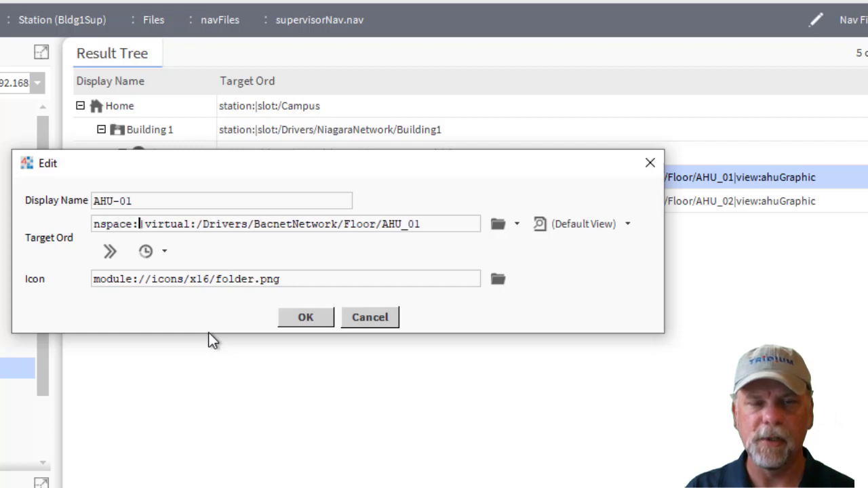
text(Bldg1Fl)
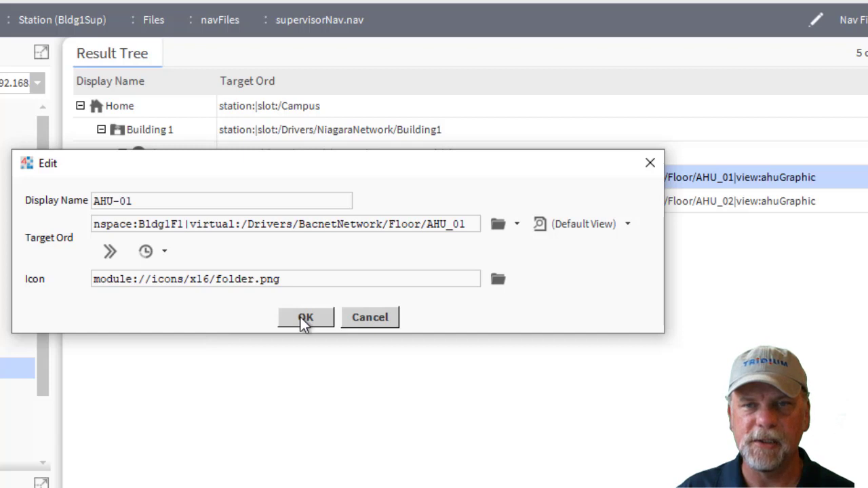
click(306, 317)
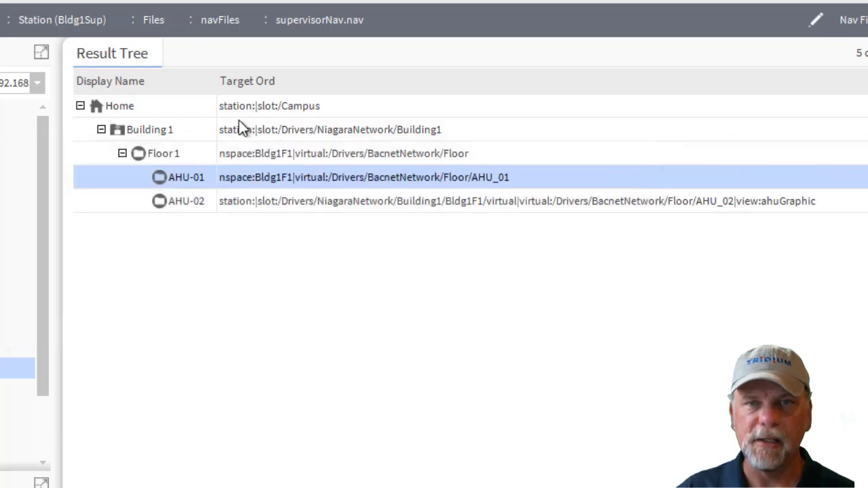
mouse_move(256, 190)
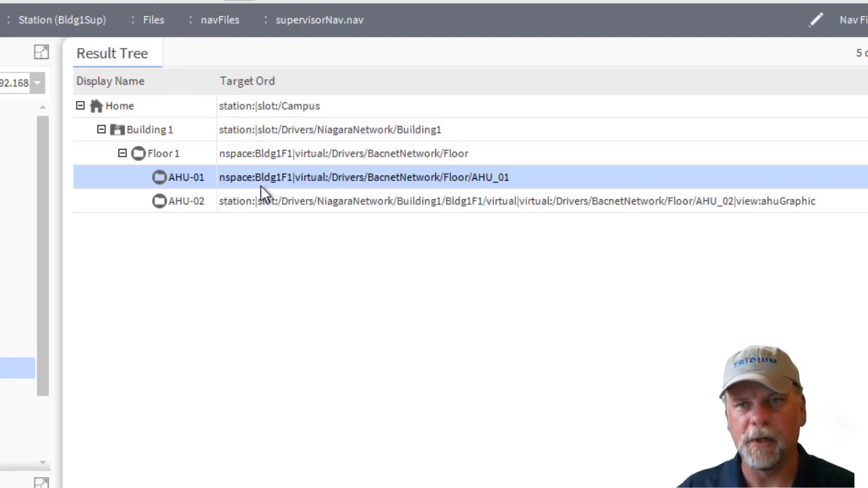
mouse_move(114, 243)
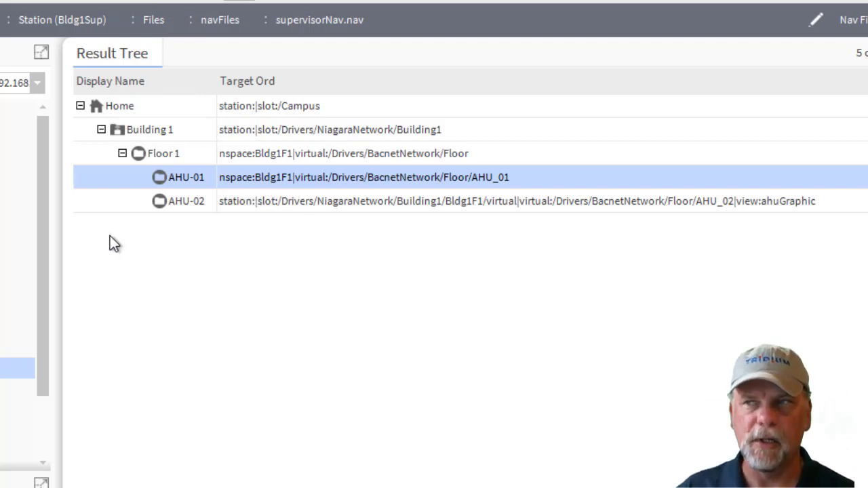